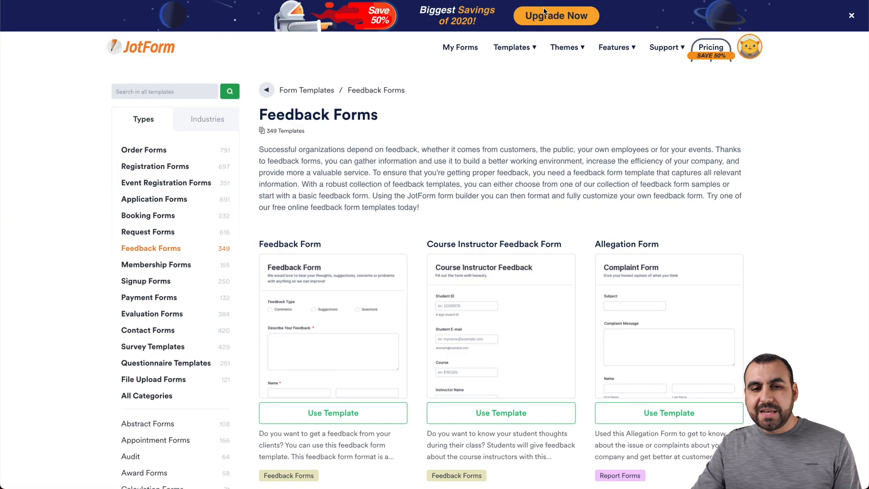
{"action": "mouse_move", "coordinate": [458, 199]}
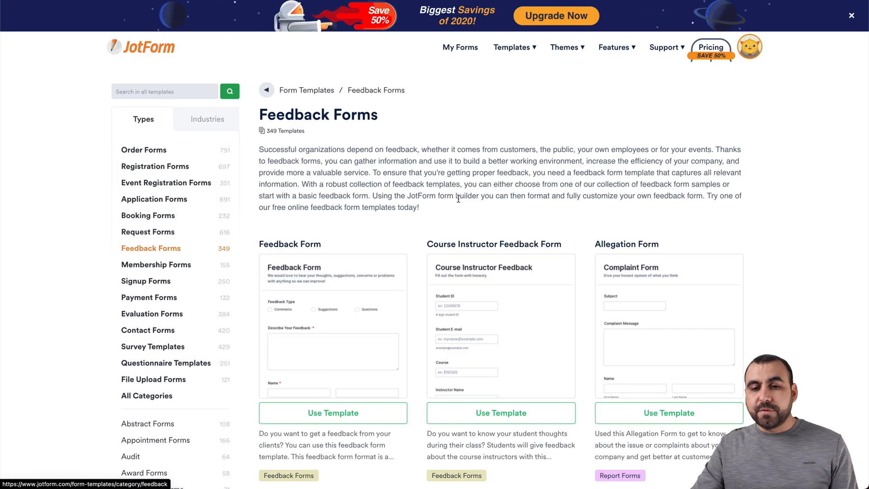
Step: Scroll the feedback templates and preview the Lime Theme Contact Us Form
{"action": "scroll", "scroll_direction": "down", "scroll_amount": 3}
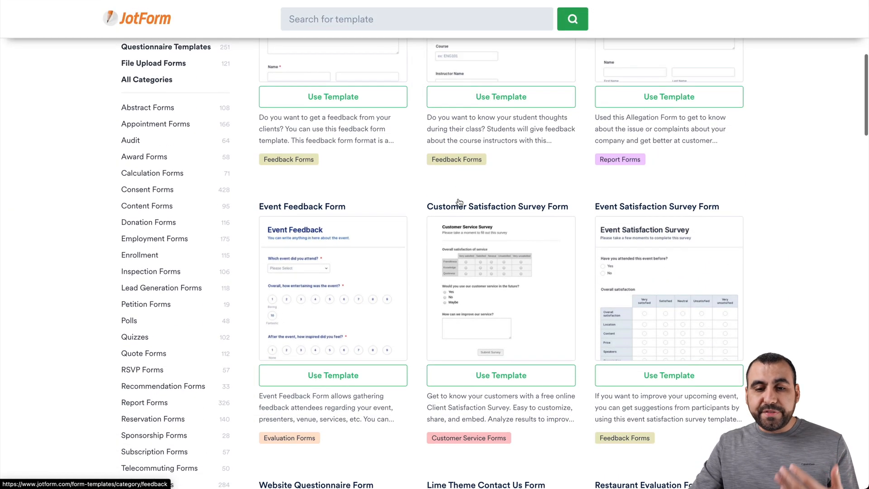
{"action": "left_click", "coordinate": [486, 484]}
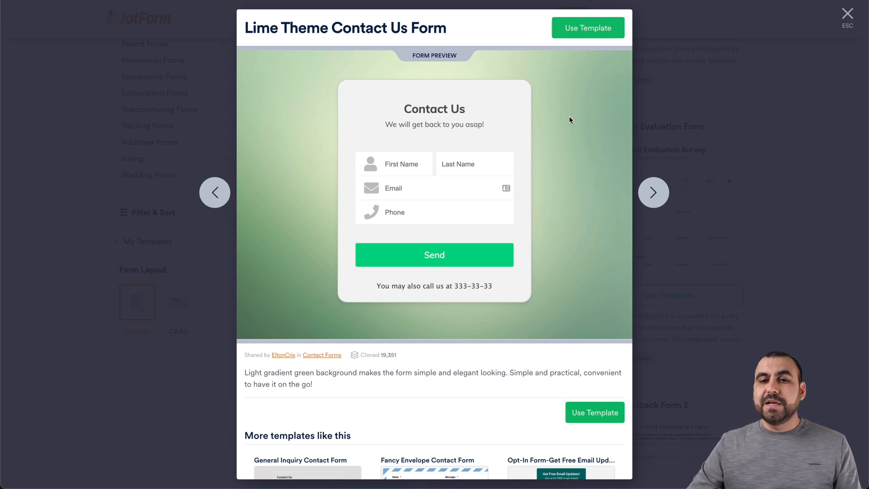
Step: From My Forms, create a new form from scratch with the one-page Classic Form layout
{"action": "left_click", "coordinate": [848, 12]}
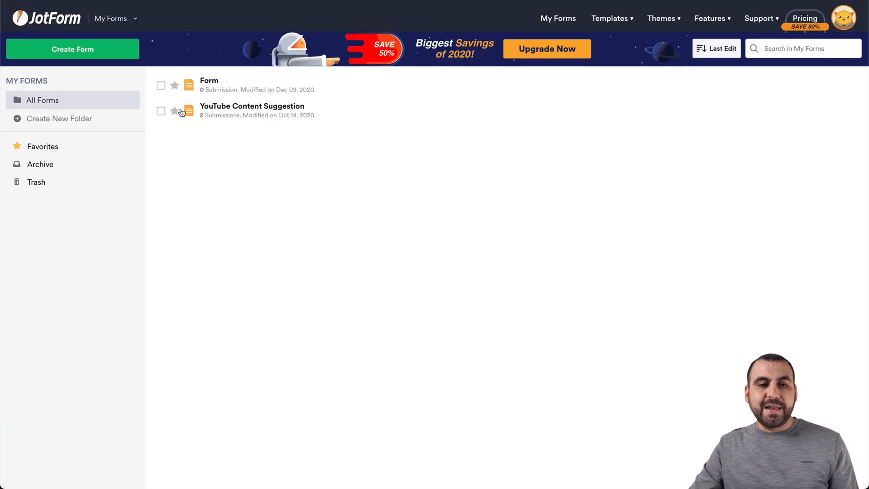
{"action": "left_click", "coordinate": [72, 49]}
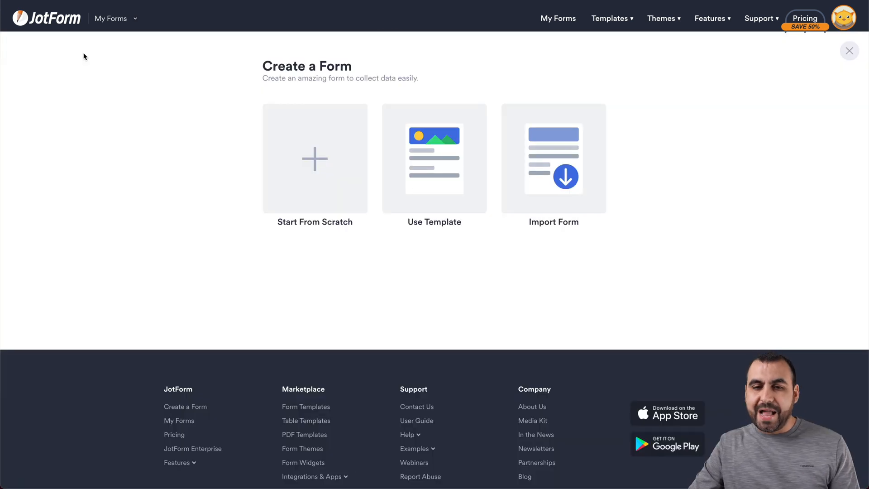
{"action": "left_click", "coordinate": [314, 159]}
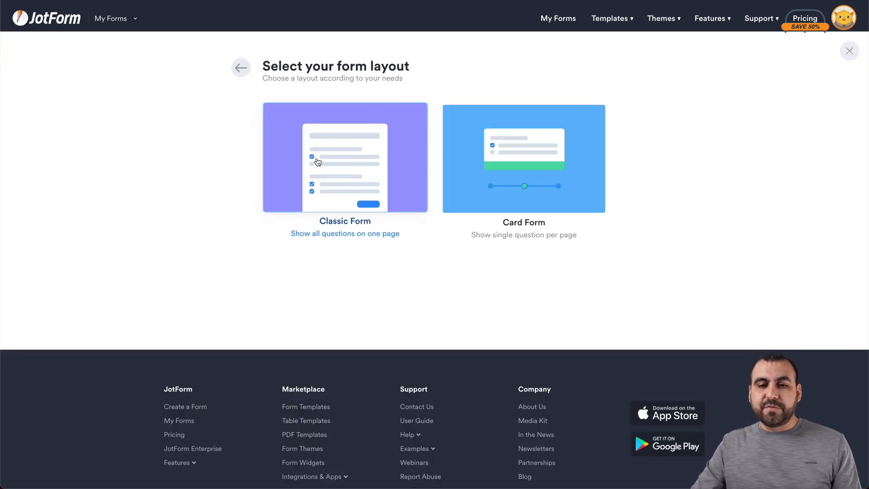
{"action": "left_click", "coordinate": [344, 158]}
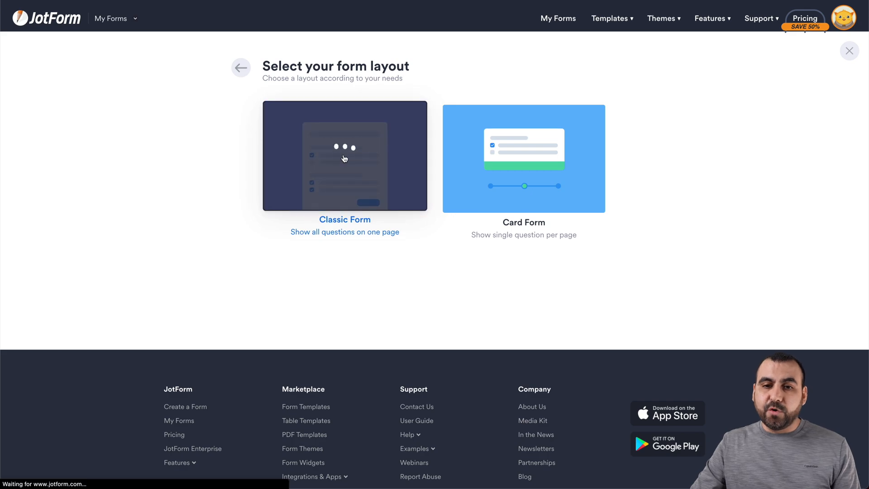
{"action": "left_click", "coordinate": [344, 156]}
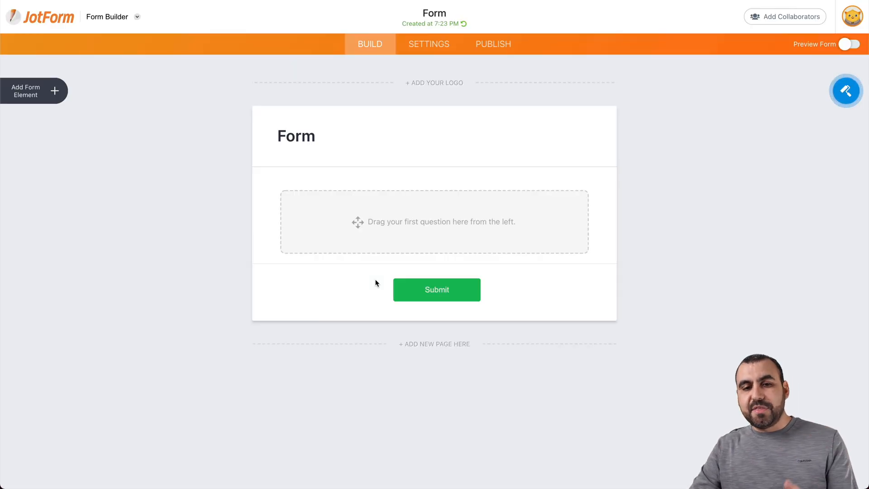
Step: Add Full Name, Phone, Input Table, Star Rating and Scale Rating elements to the form
{"action": "left_click", "coordinate": [25, 90]}
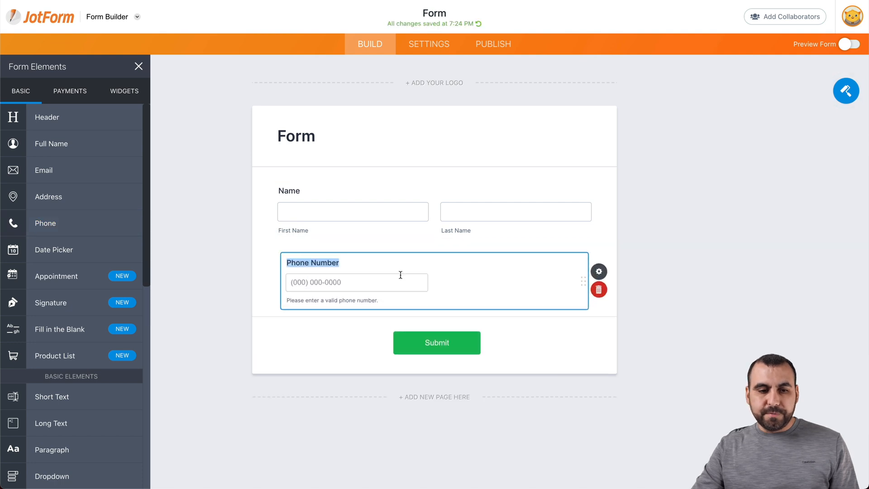
{"action": "scroll", "scroll_direction": "down", "scroll_amount": 3}
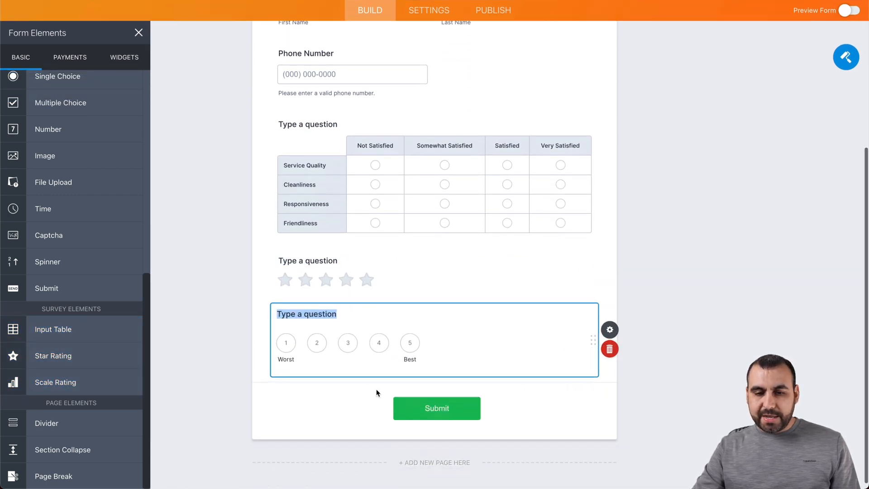
{"action": "scroll", "scroll_direction": "up", "scroll_amount": 3}
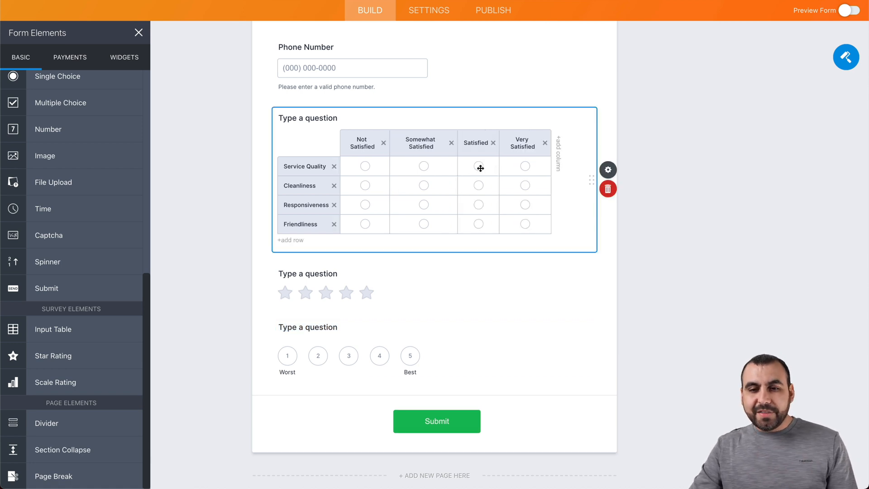
{"action": "mouse_move", "coordinate": [519, 185]}
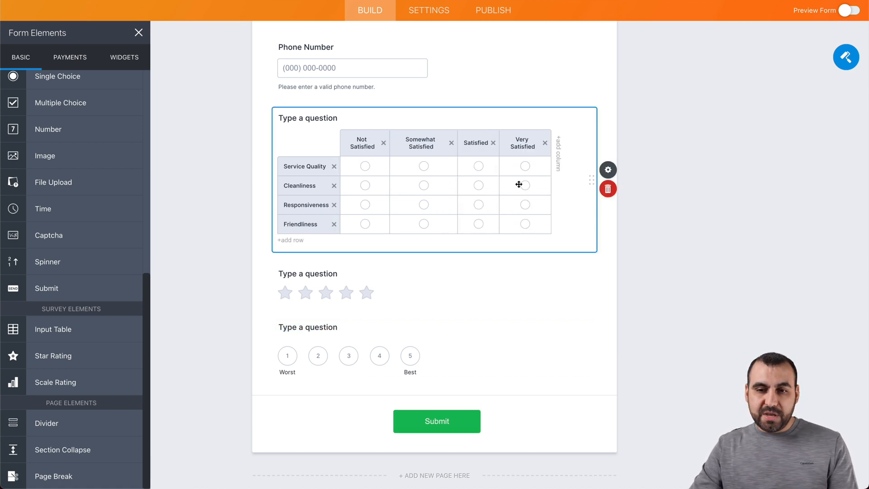
Step: Retitle the input table question to 'How was your stay'
{"action": "left_click", "coordinate": [608, 170]}
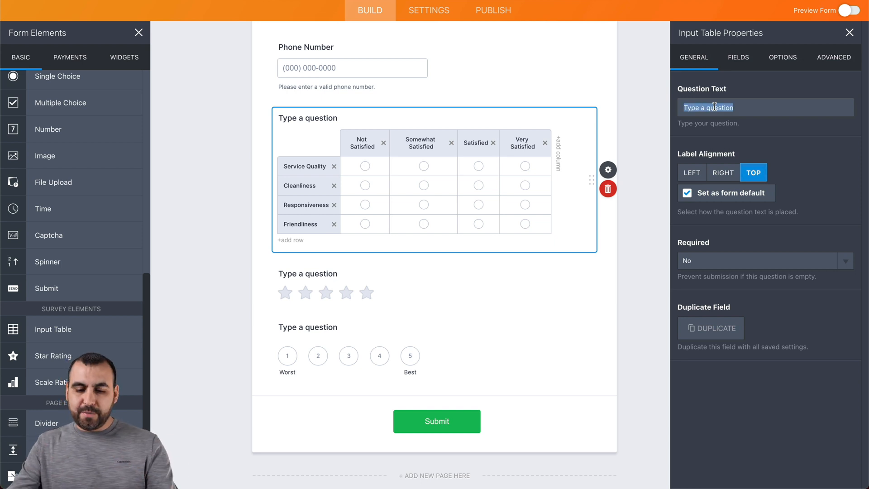
{"action": "type", "text": "How was you"}
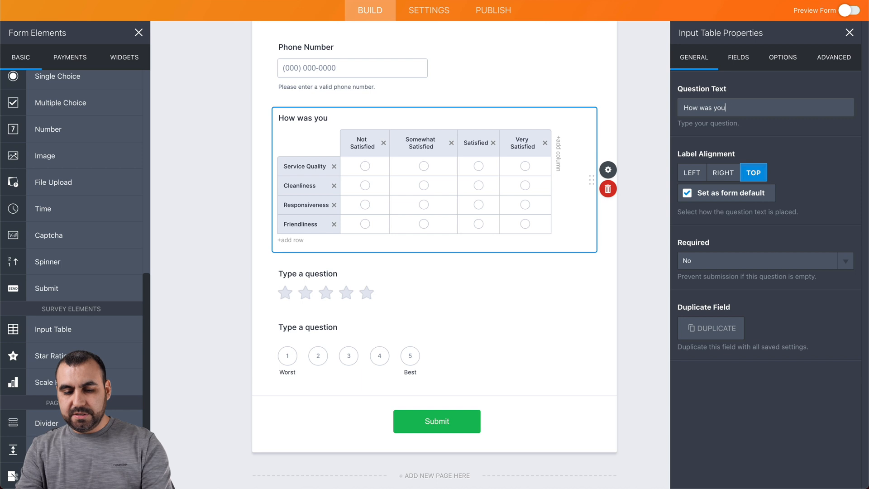
{"action": "type", "text": "r stay"}
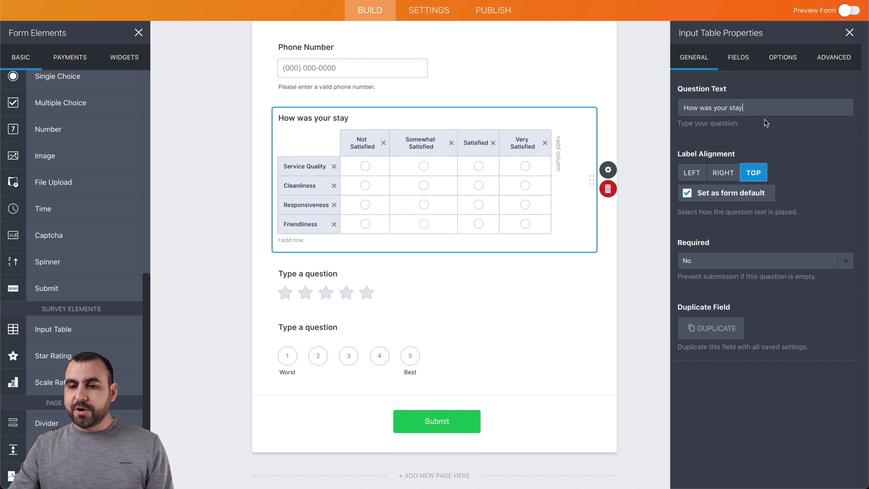
{"action": "mouse_move", "coordinate": [694, 173]}
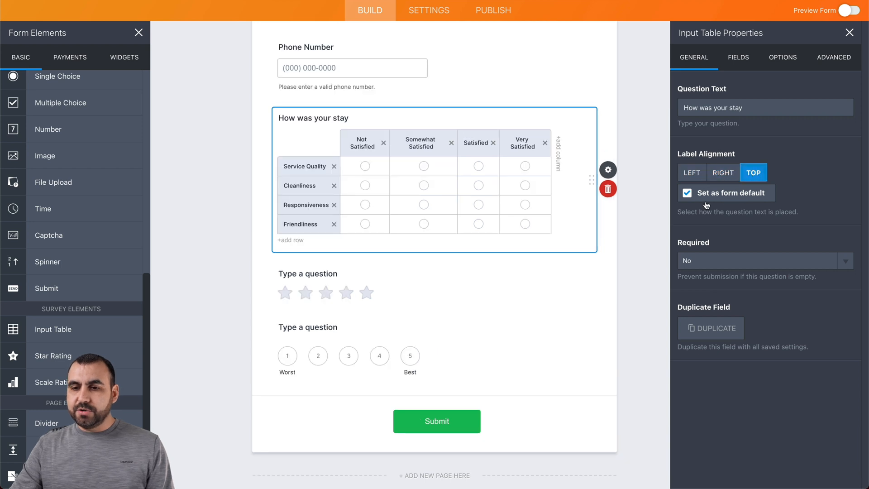
{"action": "mouse_move", "coordinate": [754, 206]}
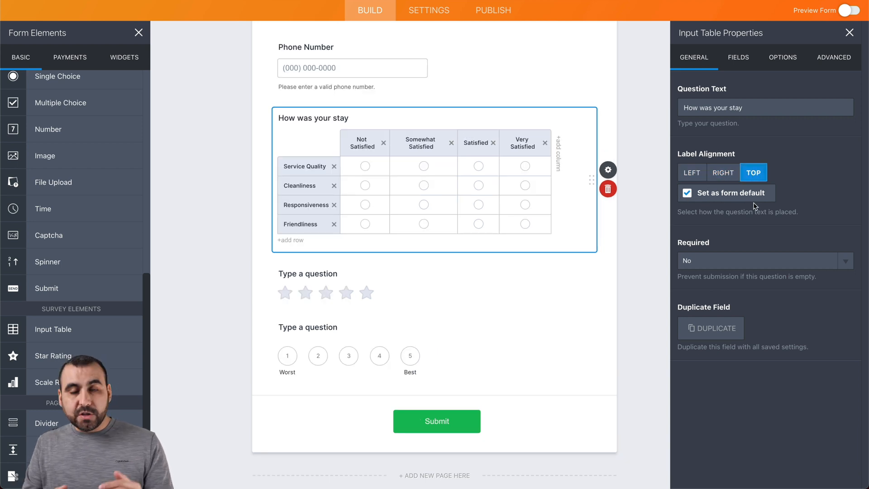
{"action": "mouse_move", "coordinate": [738, 228]}
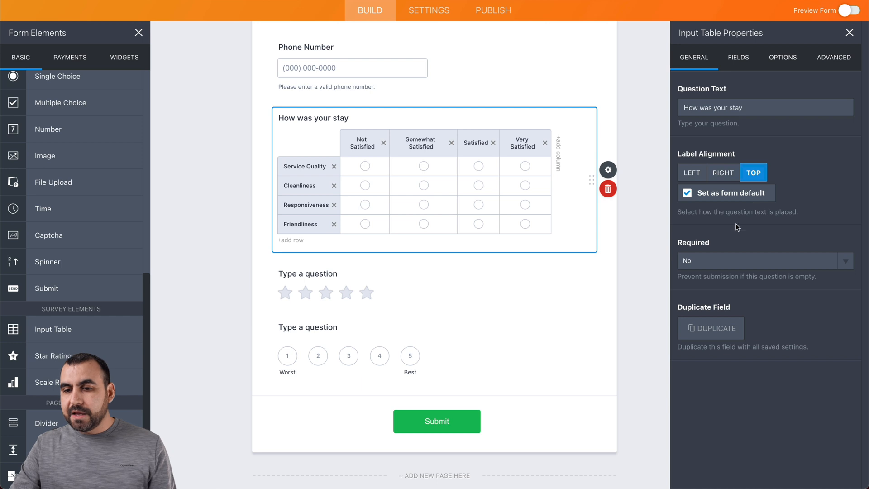
{"action": "mouse_move", "coordinate": [747, 299]}
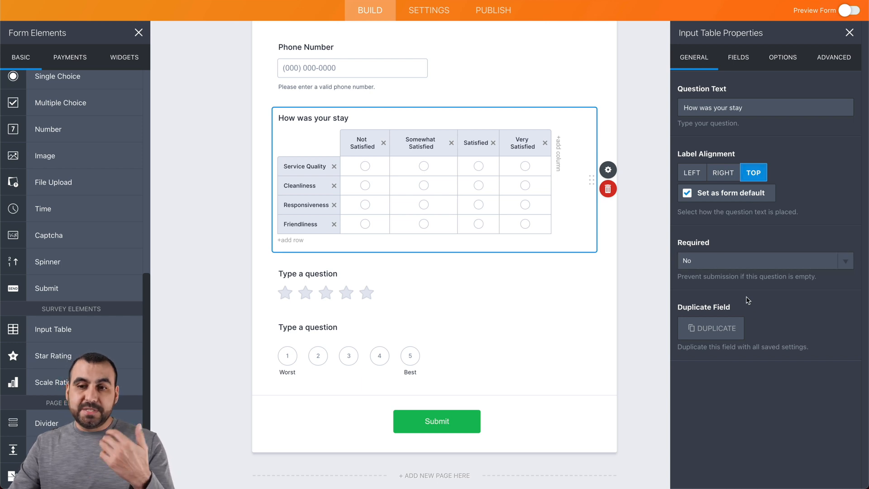
Step: Try Dropdown, Numeric Textbox and Multi Type Columns for the table, then revert to Radio Button
{"action": "left_click", "coordinate": [738, 57]}
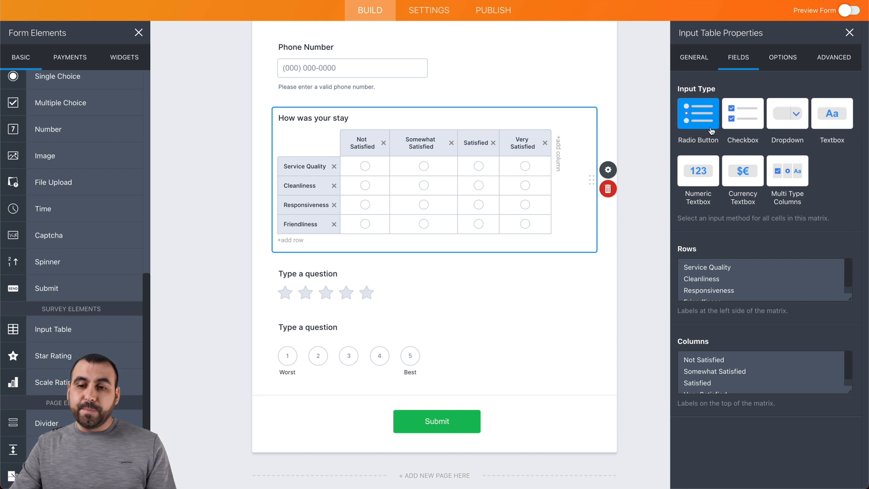
{"action": "left_click", "coordinate": [787, 113]}
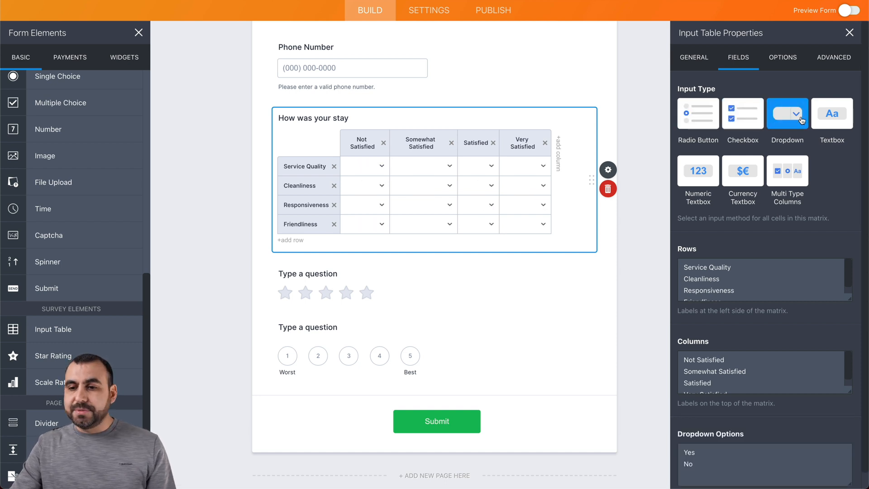
{"action": "left_click", "coordinate": [697, 170]}
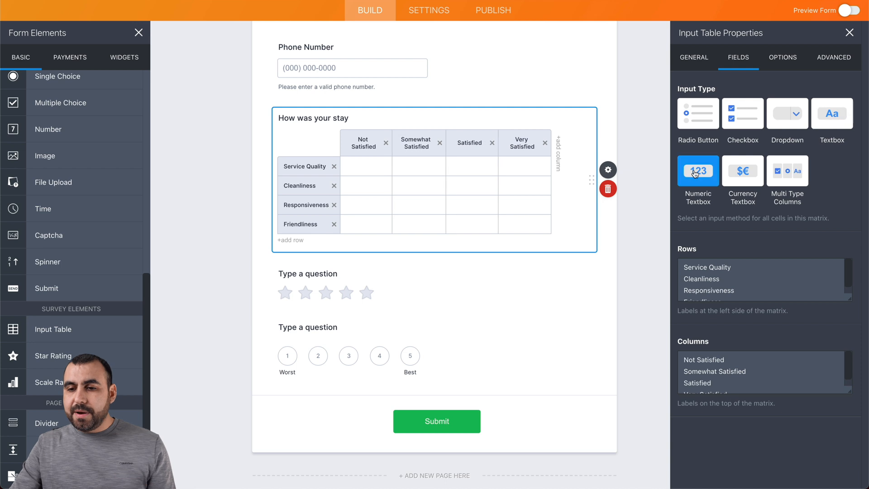
{"action": "left_click", "coordinate": [787, 170]}
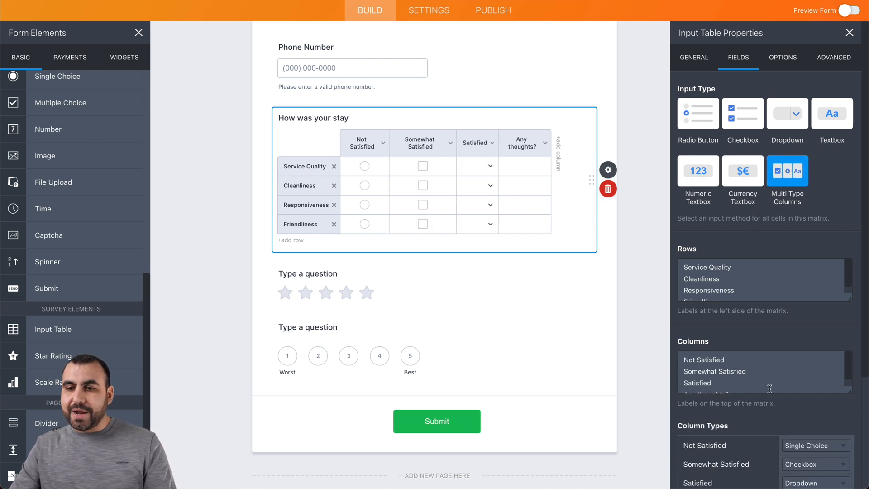
{"action": "mouse_move", "coordinate": [696, 120]}
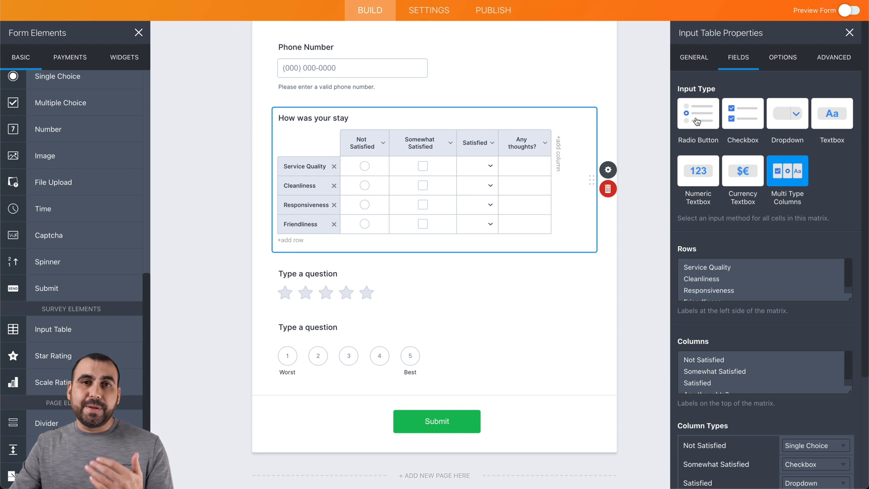
{"action": "left_click", "coordinate": [783, 57]}
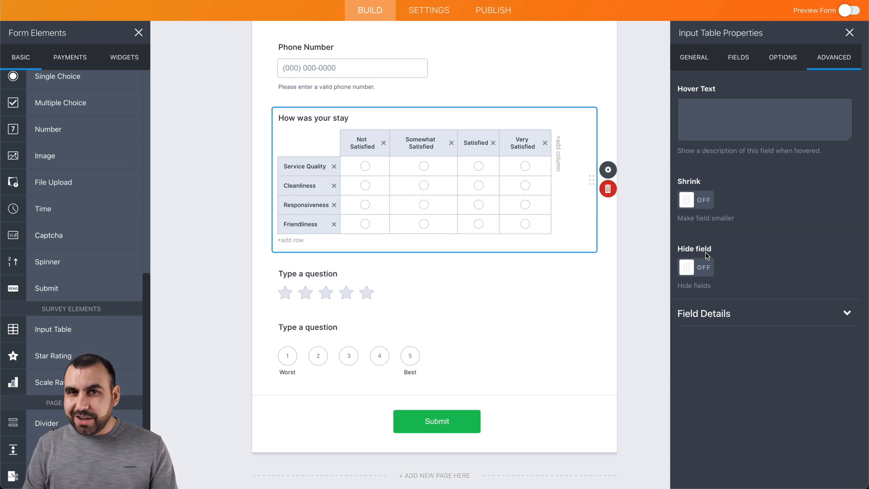
{"action": "mouse_move", "coordinate": [415, 311]}
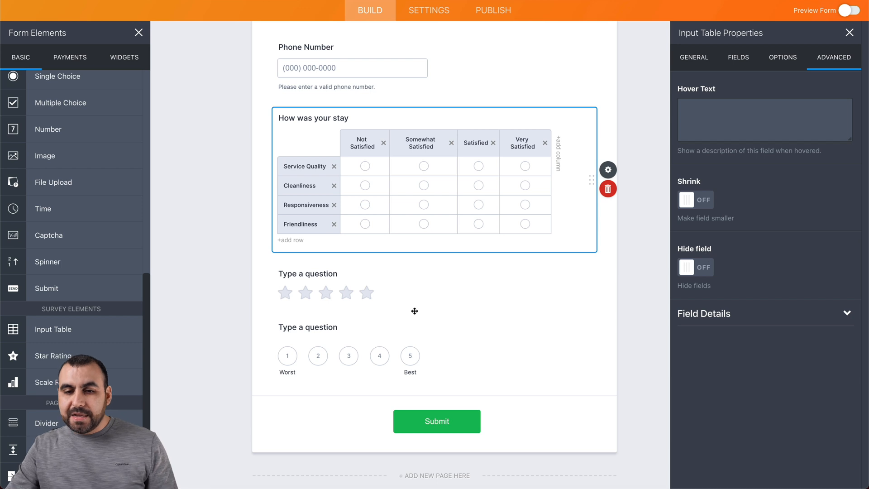
Step: Set the rating symbols to hearts after trying flags and plus circles, with amount 7
{"action": "left_click", "coordinate": [326, 293]}
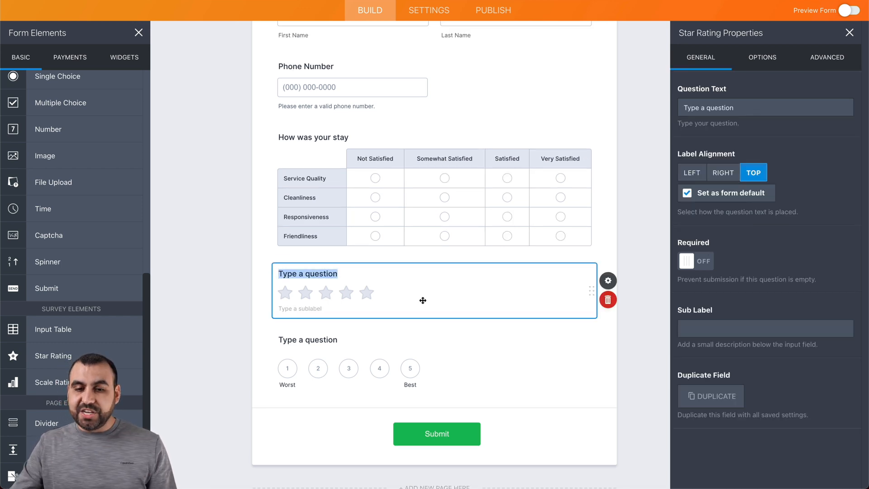
{"action": "mouse_move", "coordinate": [362, 296]}
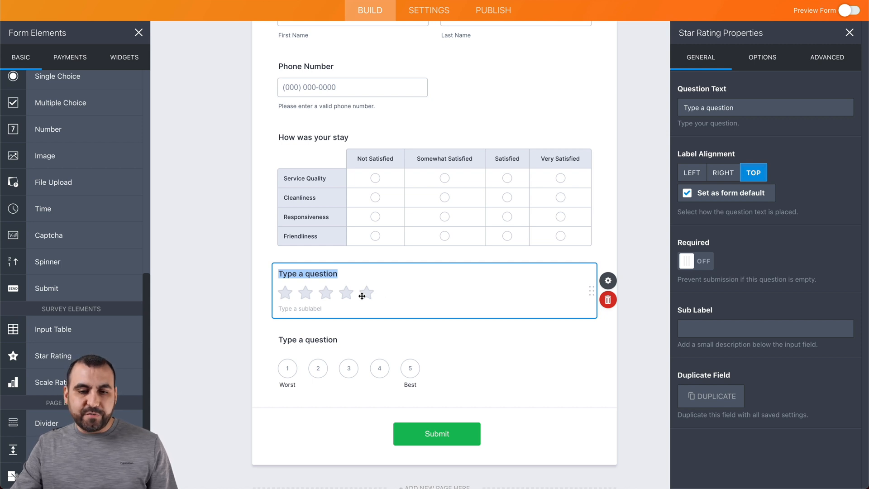
{"action": "left_click", "coordinate": [763, 57]}
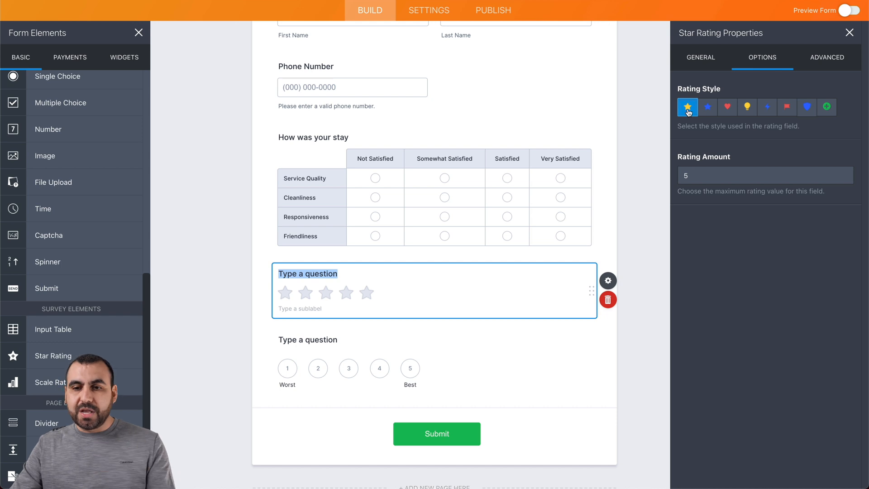
{"action": "left_click", "coordinate": [727, 107]}
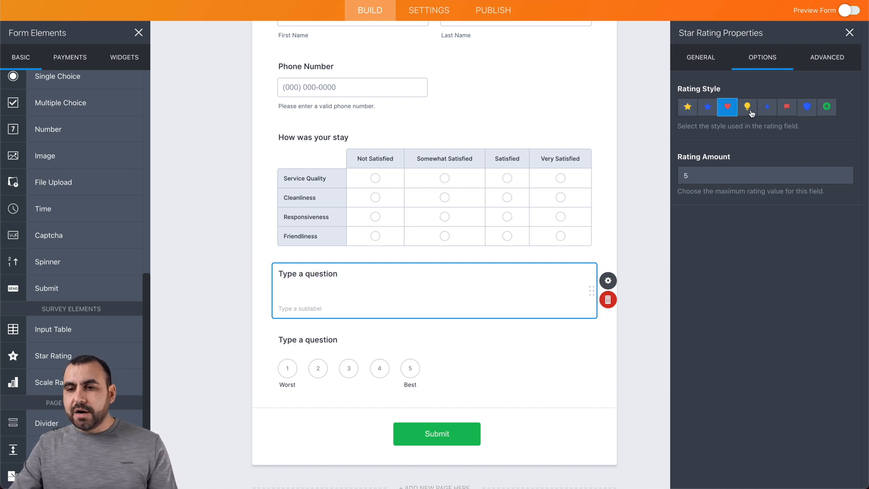
{"action": "left_click", "coordinate": [787, 106]}
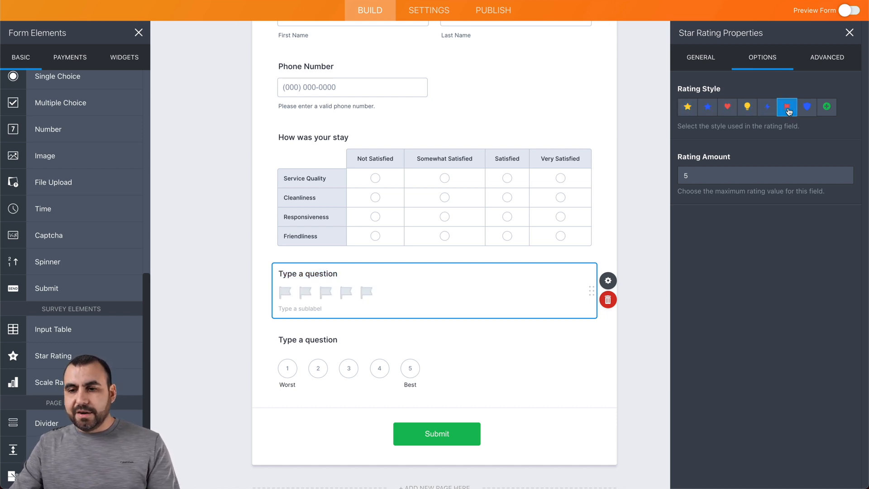
{"action": "left_click", "coordinate": [826, 107]}
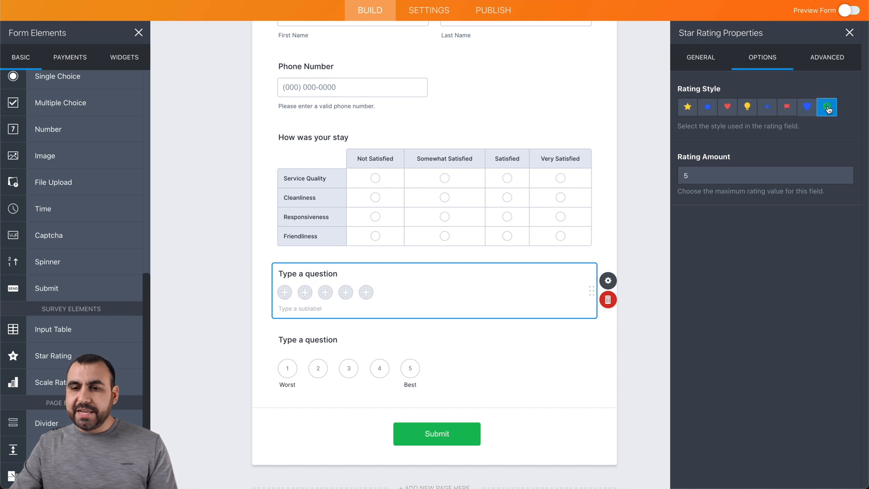
{"action": "mouse_move", "coordinate": [721, 116]}
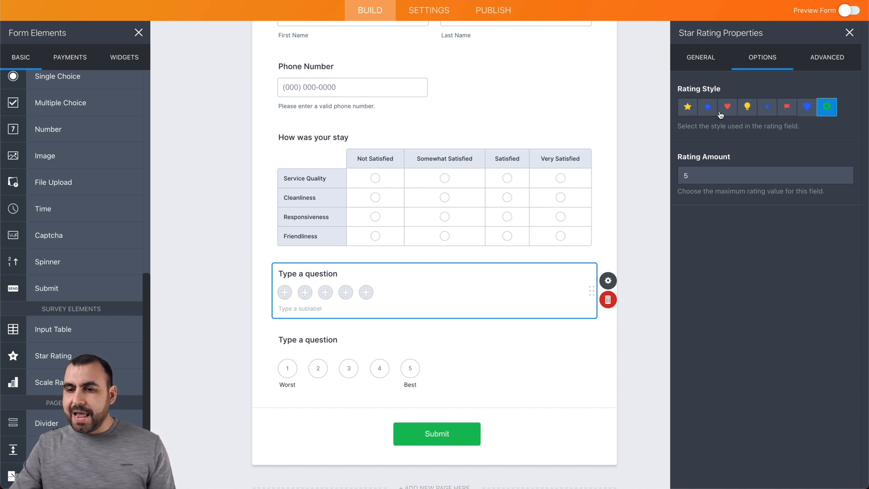
{"action": "left_click", "coordinate": [727, 106]}
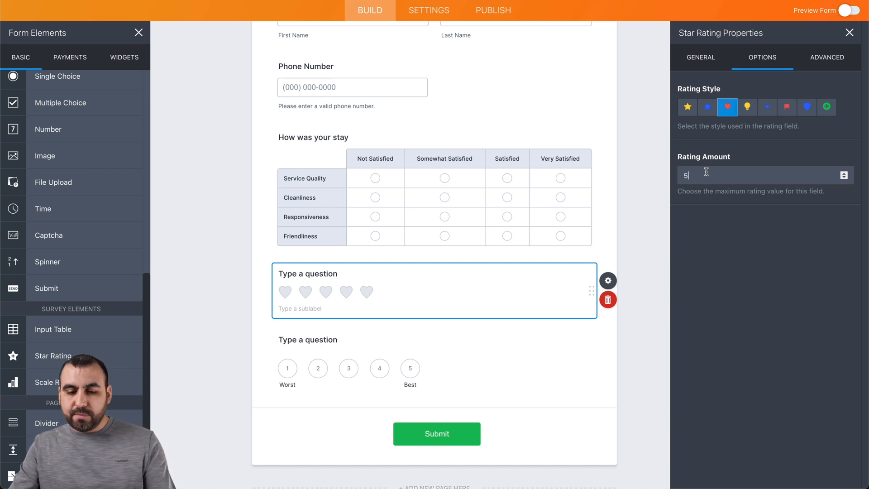
{"action": "type", "text": "7"}
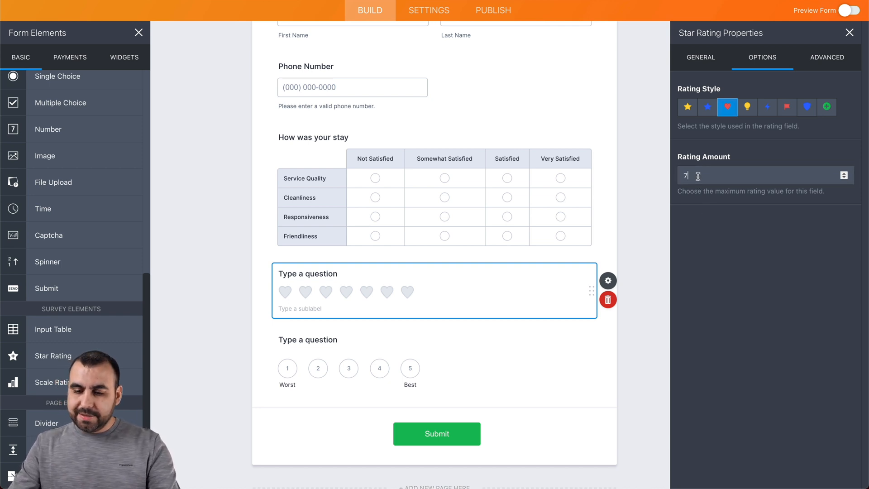
Step: Show ten hearts, and make the scale a required 'How was the lobby' question
{"action": "type", "text": "10"}
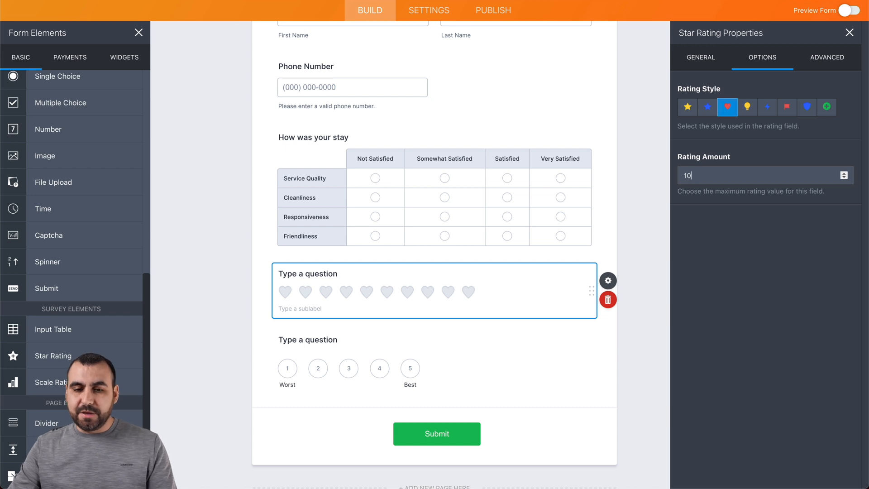
{"action": "mouse_move", "coordinate": [349, 354]}
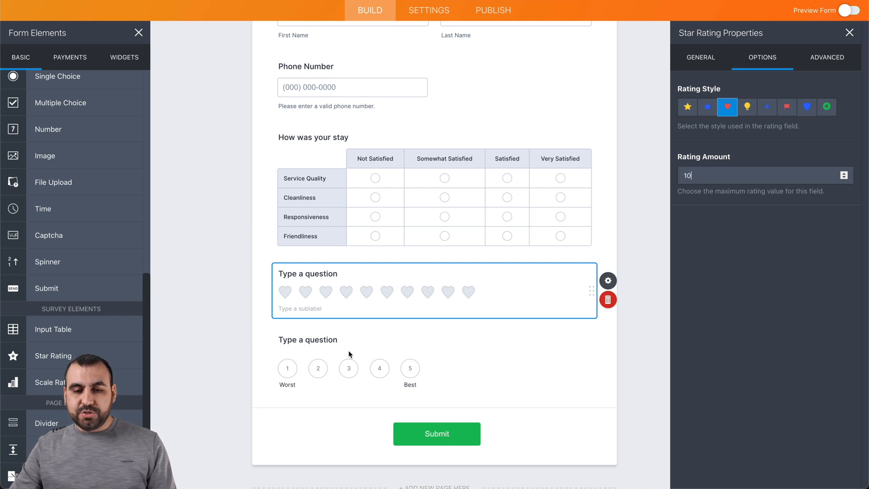
{"action": "left_click", "coordinate": [348, 368]}
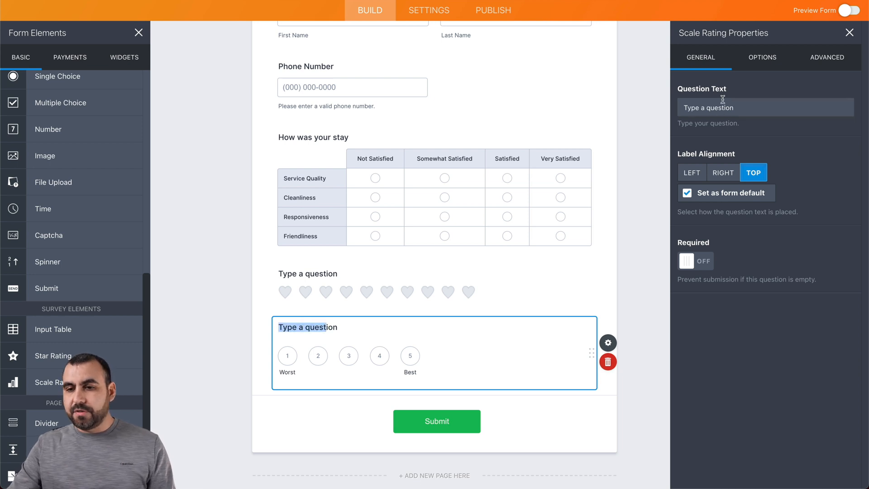
{"action": "type", "text": "How w"}
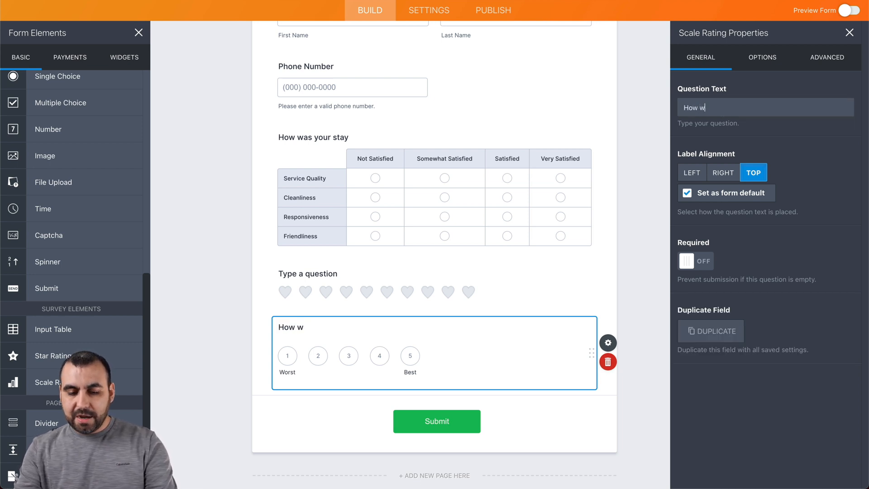
{"action": "type", "text": "as the lobby"}
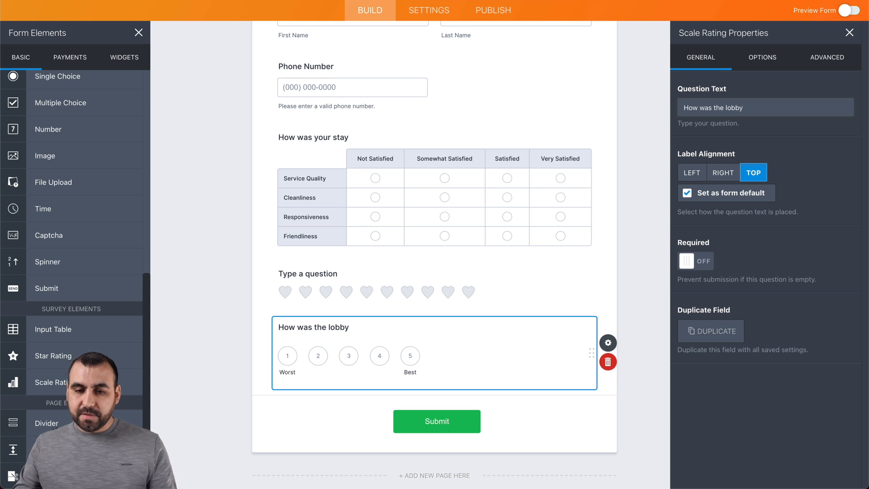
{"action": "left_click", "coordinate": [287, 355]}
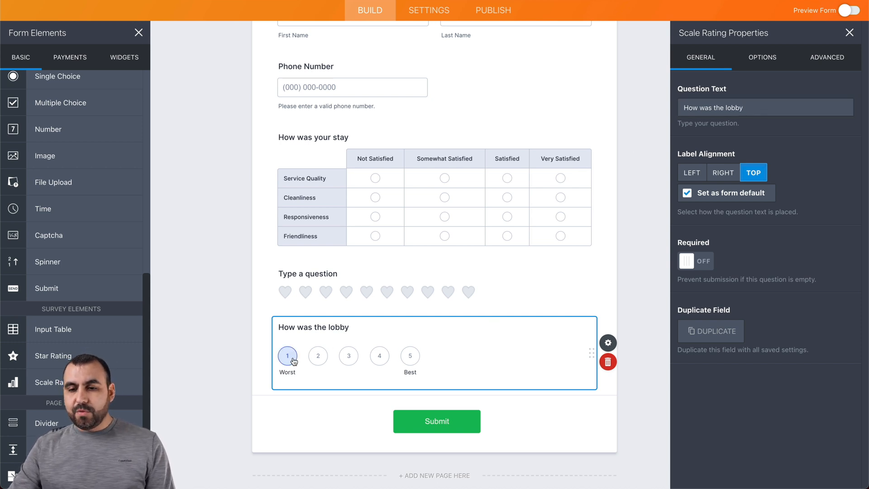
{"action": "left_click", "coordinate": [694, 261]}
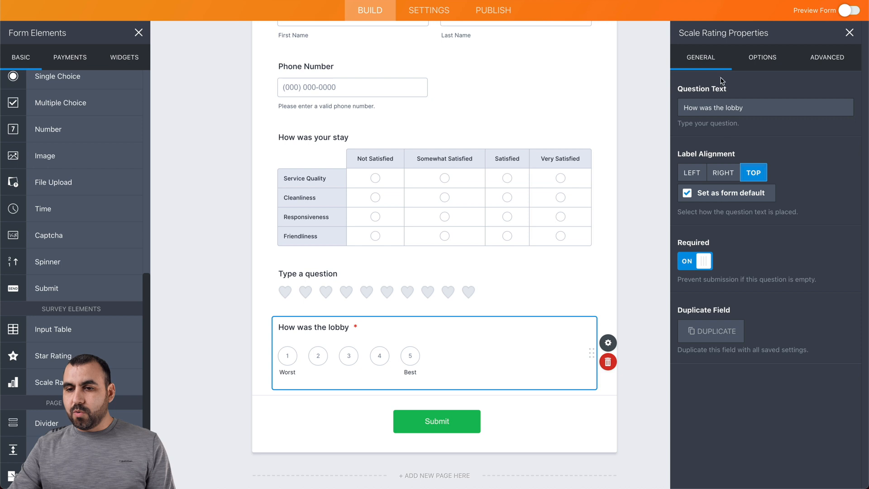
Step: Label the lobby scale from Dirty to Clean with highest point 10
{"action": "left_click", "coordinate": [763, 57]}
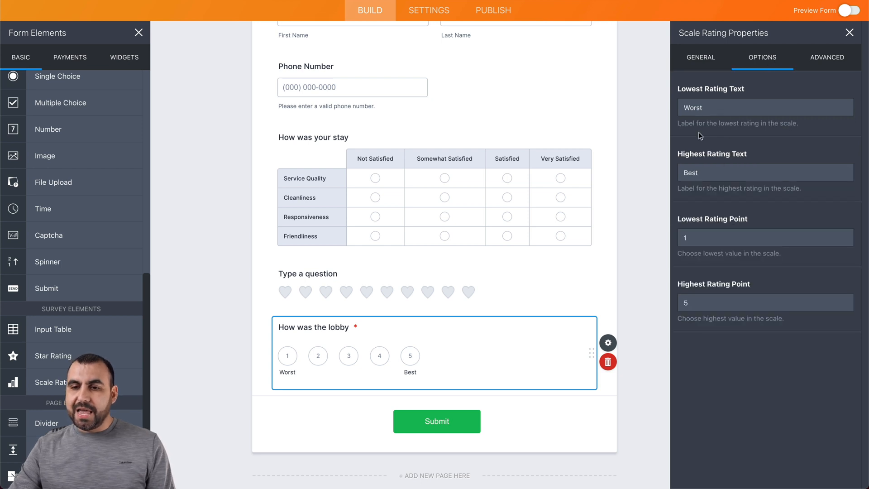
{"action": "mouse_move", "coordinate": [712, 145]}
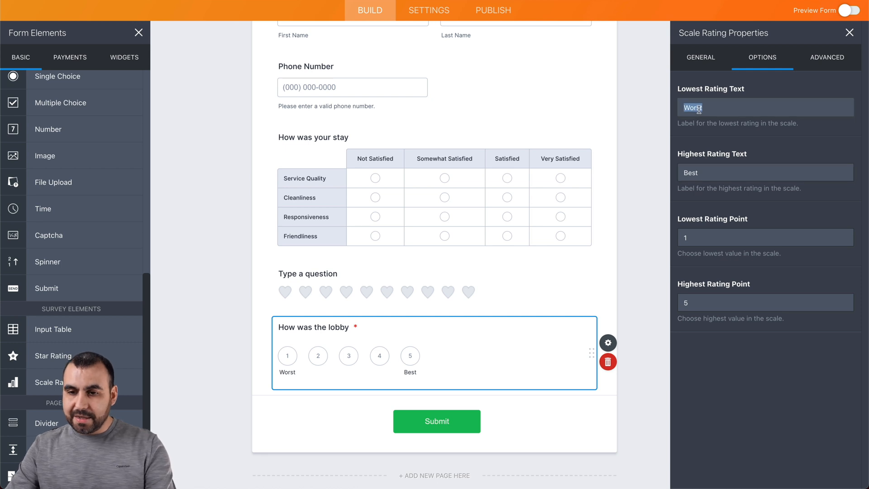
{"action": "type", "text": "Dirty"}
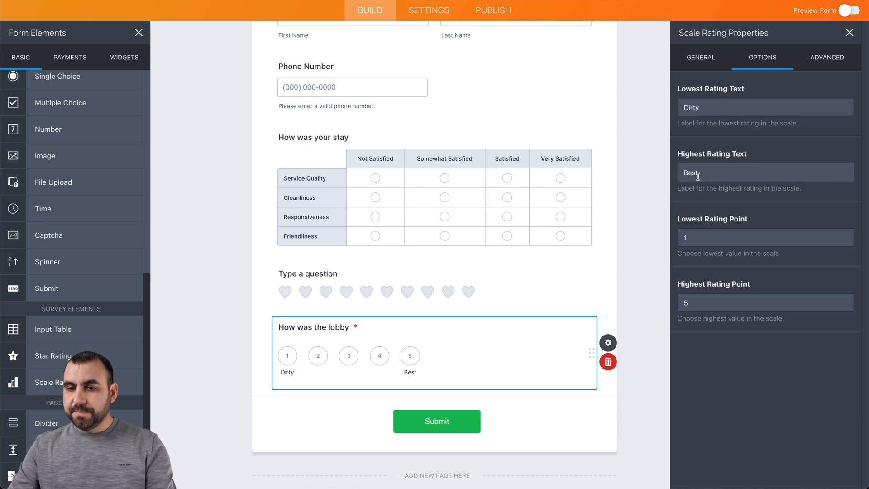
{"action": "type", "text": "Clean"}
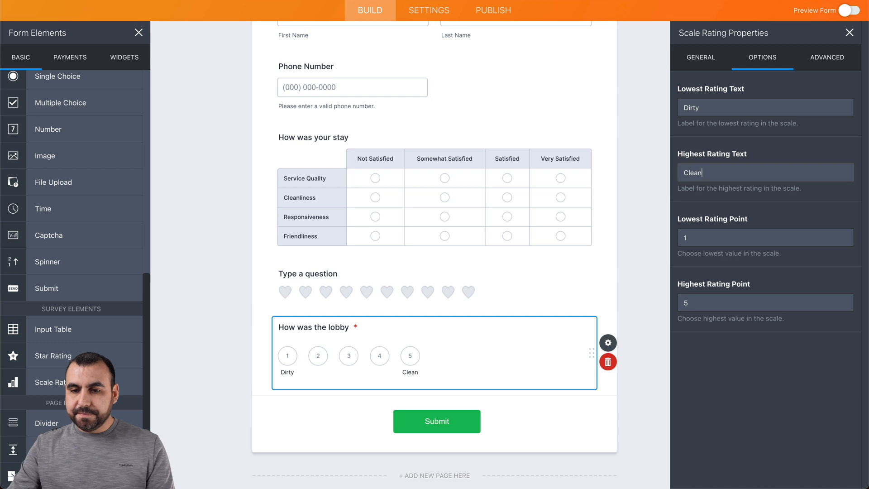
{"action": "left_click", "coordinate": [765, 302]}
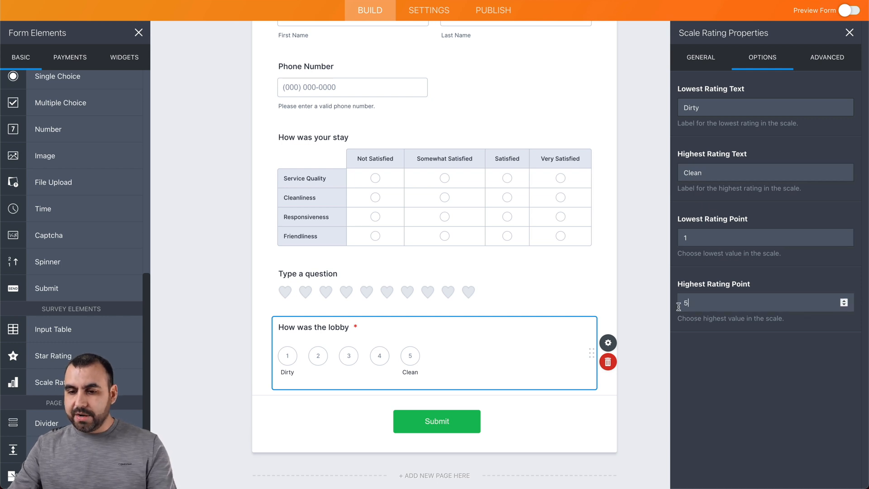
{"action": "type", "text": "10"}
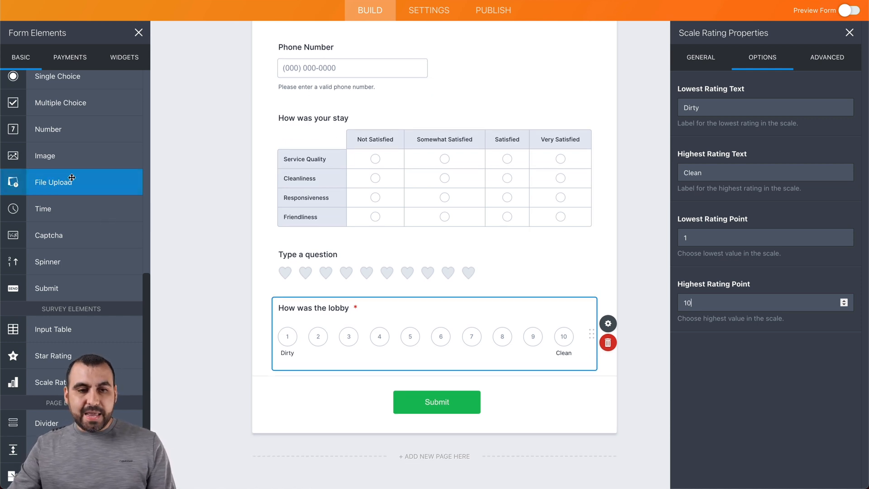
Step: Place Email and Long Text fields below the 'How was the lobby' scale
{"action": "scroll", "scroll_direction": "up", "scroll_amount": 3}
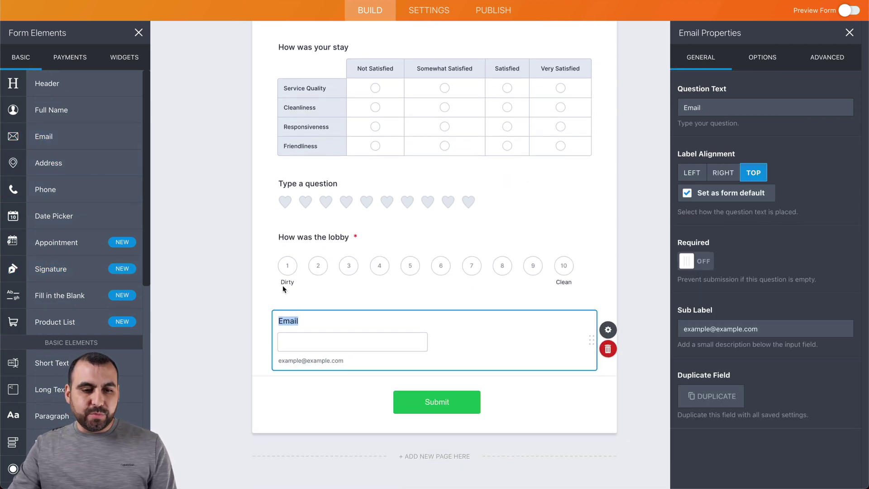
{"action": "scroll", "scroll_direction": "down", "scroll_amount": 3}
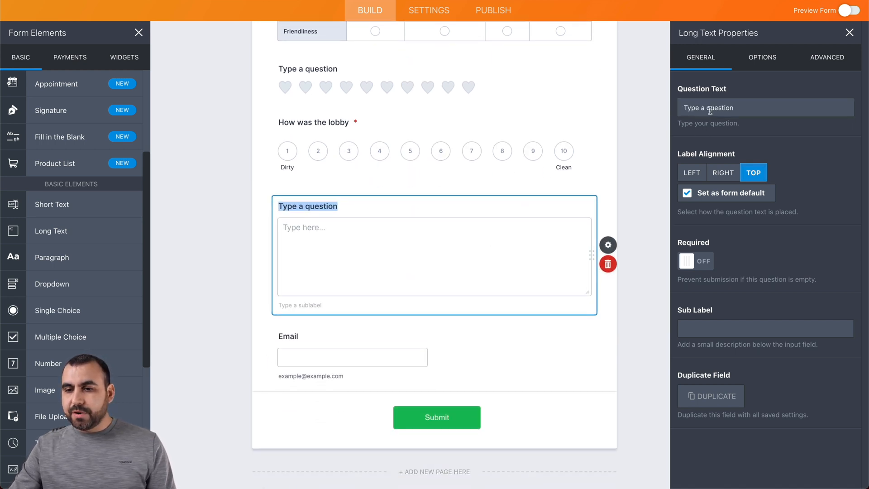
Step: Type the long-text question 'How can we make your stay even better?'
{"action": "type", "text": "How"}
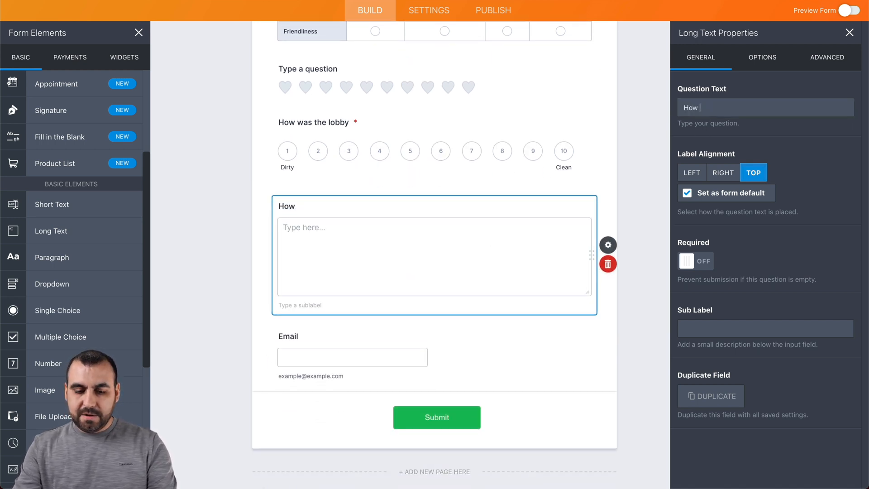
{"action": "type", "text": "can we make"}
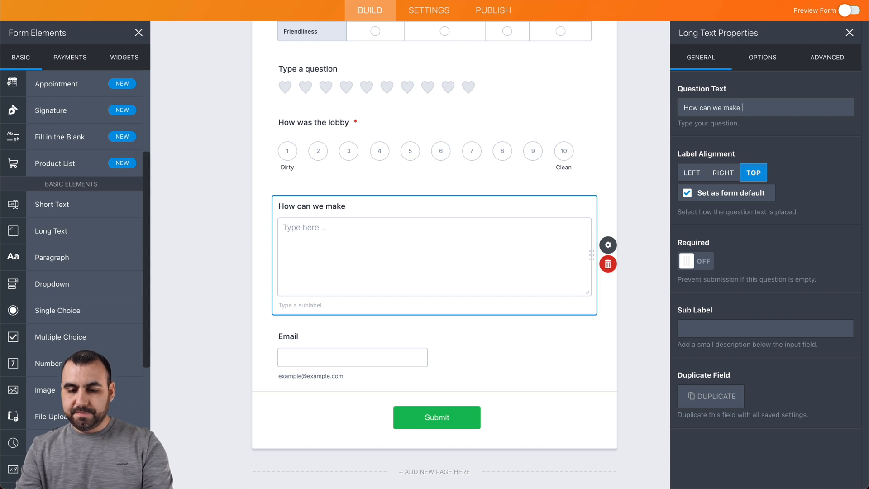
{"action": "type", "text": "your stay ev"}
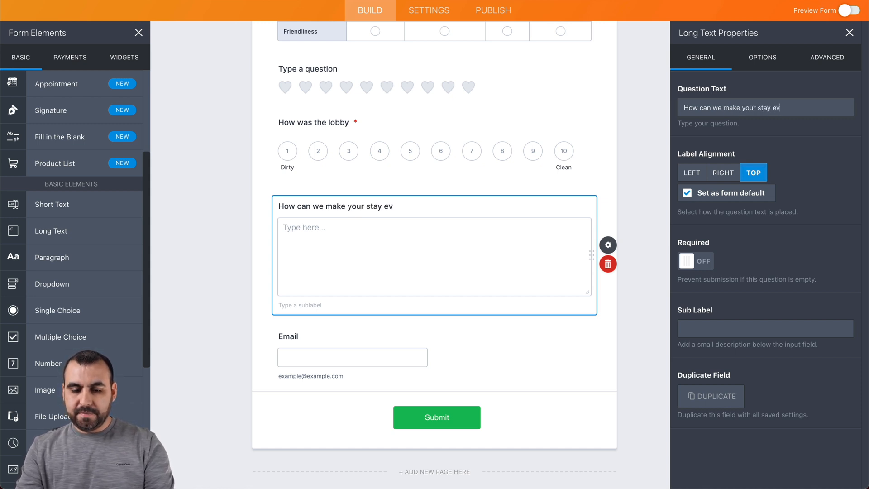
{"action": "type", "text": "en better"}
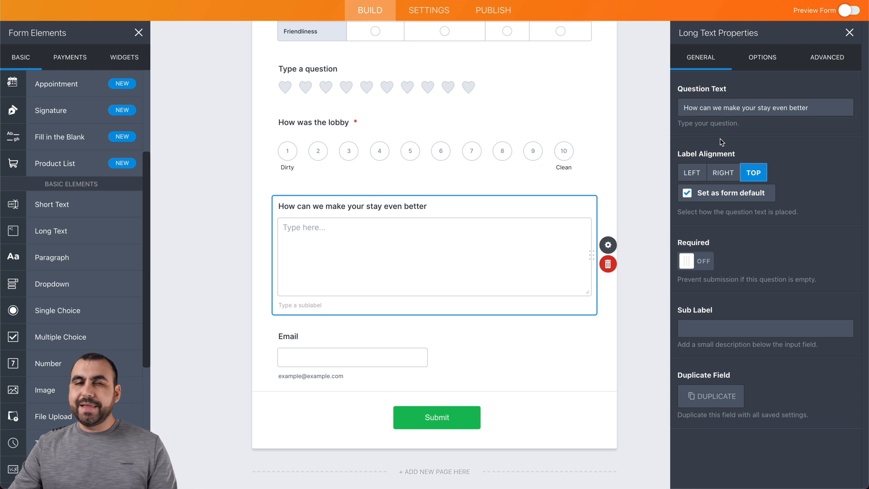
{"action": "type", "text": "?"}
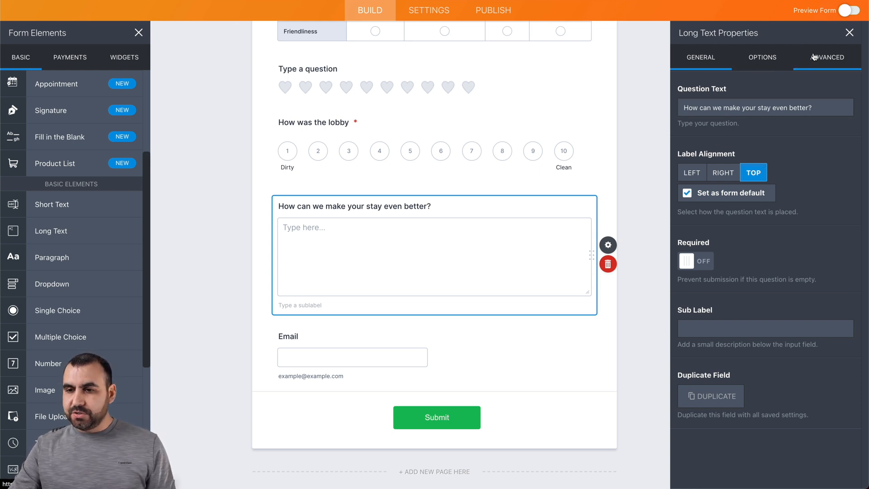
Step: Turn on Hide field for the long-text question
{"action": "scroll", "scroll_direction": "down", "scroll_amount": 3}
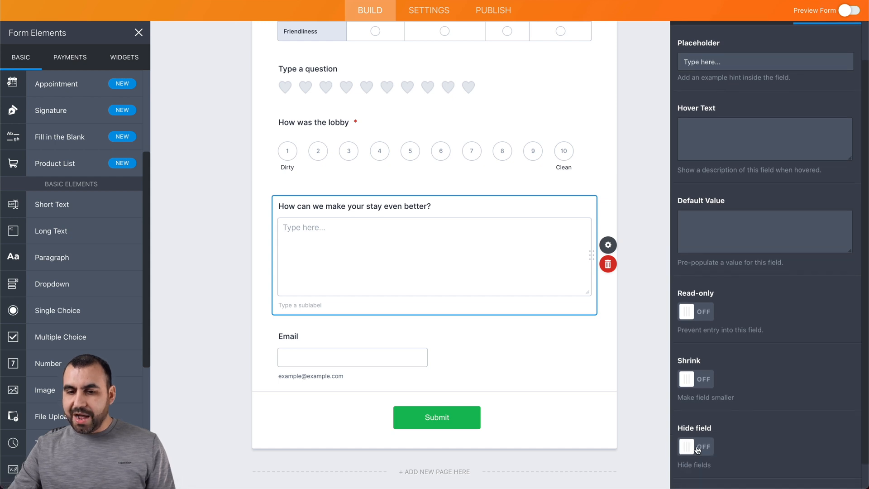
{"action": "left_click", "coordinate": [695, 447]}
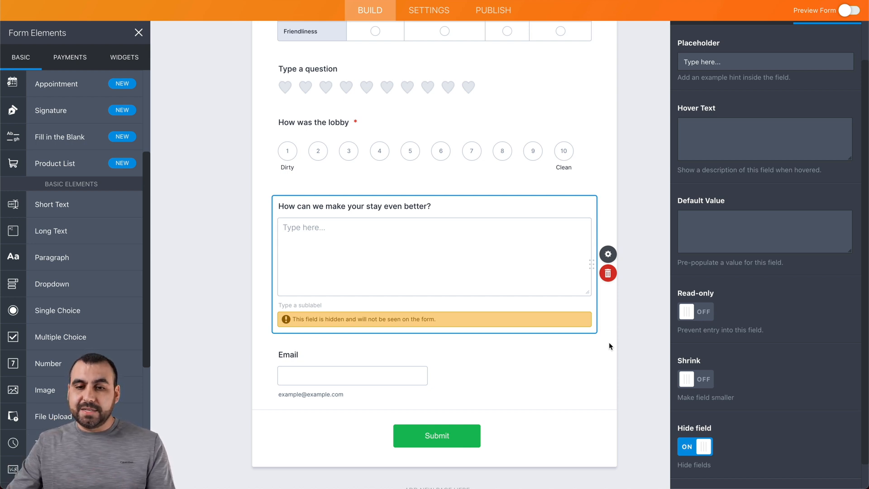
{"action": "left_click", "coordinate": [410, 151]}
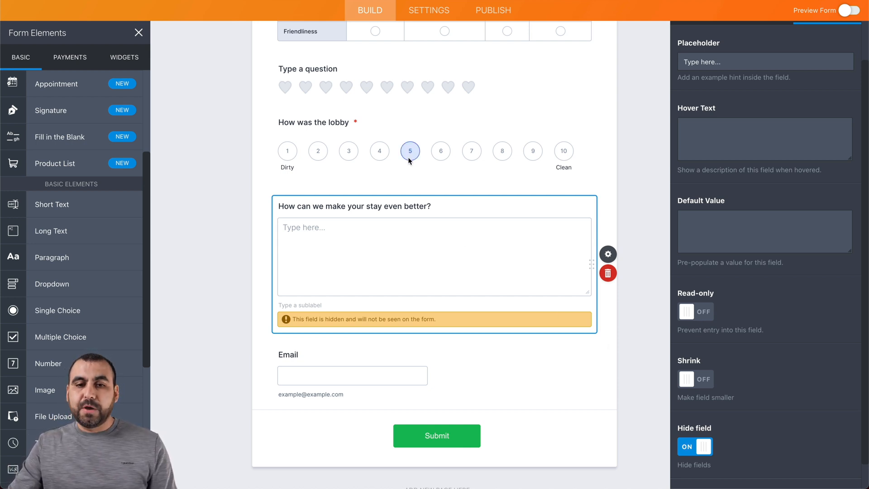
{"action": "scroll", "scroll_direction": "up", "scroll_amount": 3}
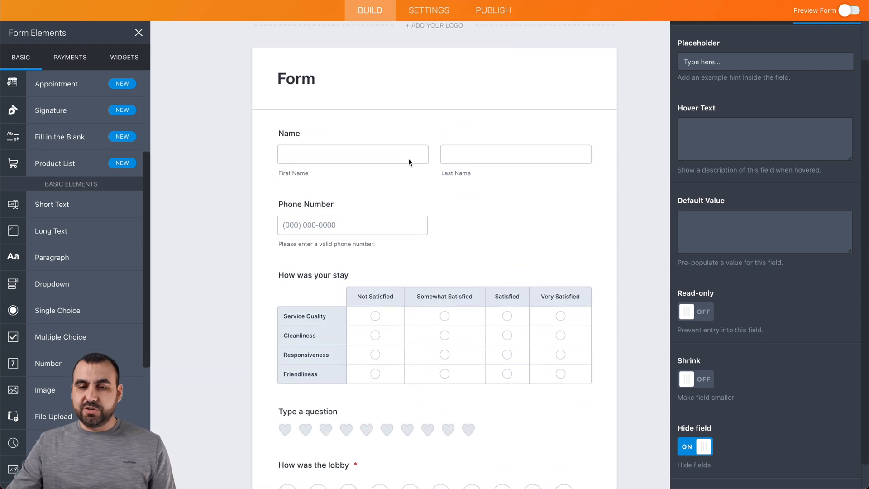
Step: Start a Show/Hide Field condition: IF 'How was the lobby' is Less Than 5
{"action": "left_click", "coordinate": [429, 10]}
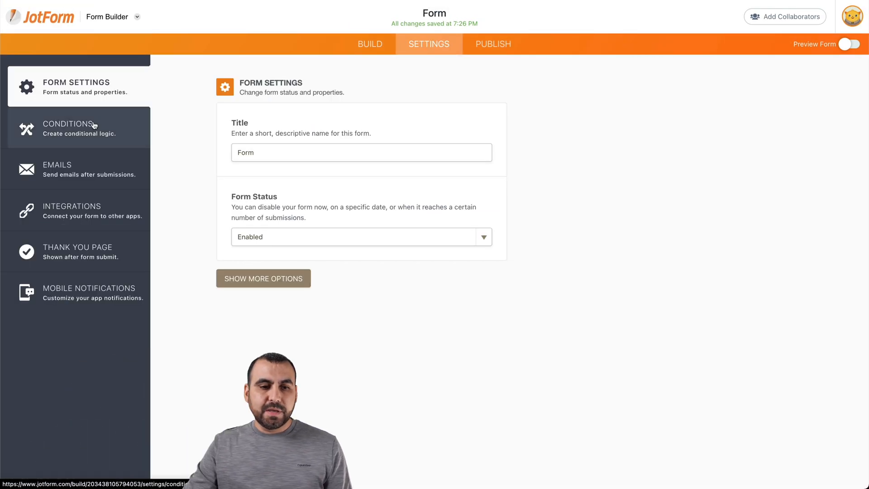
{"action": "left_click", "coordinate": [68, 128]}
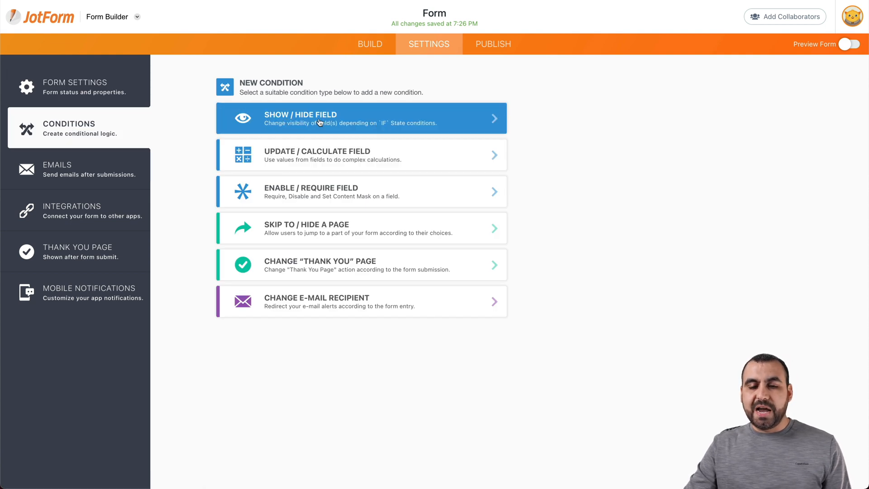
{"action": "left_click", "coordinate": [360, 118]}
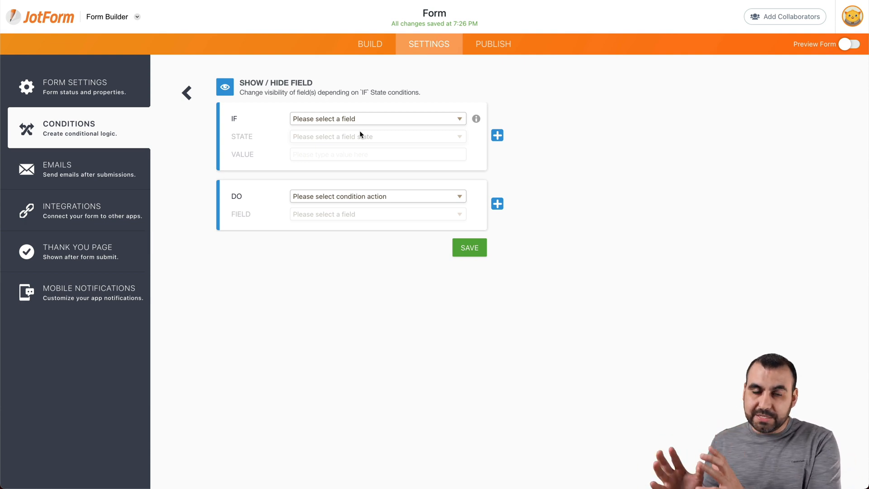
{"action": "left_click", "coordinate": [377, 118]}
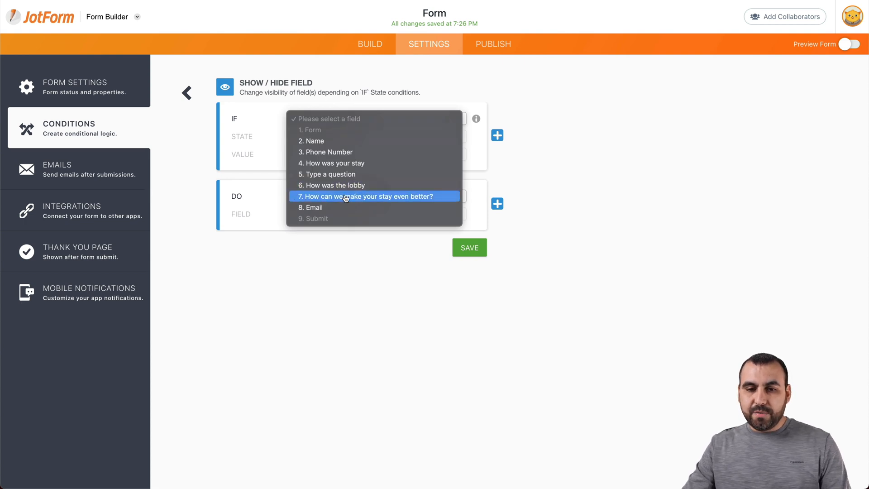
{"action": "left_click", "coordinate": [331, 185]}
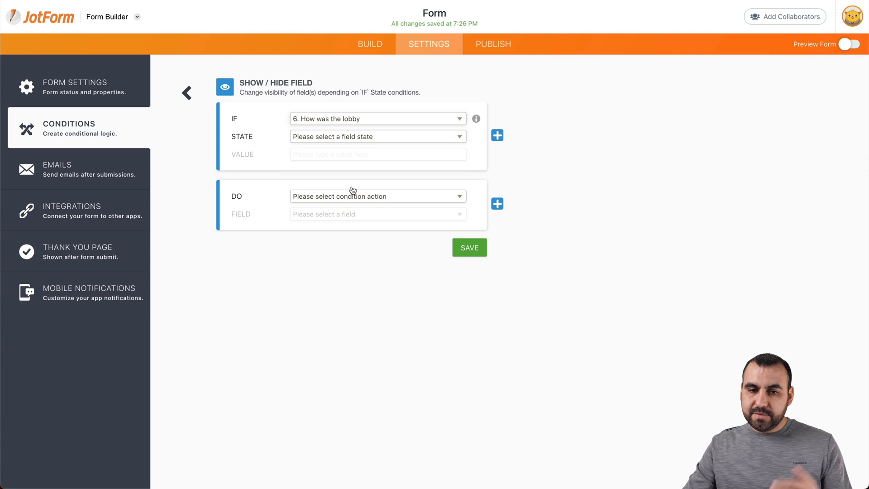
{"action": "left_click", "coordinate": [377, 136]}
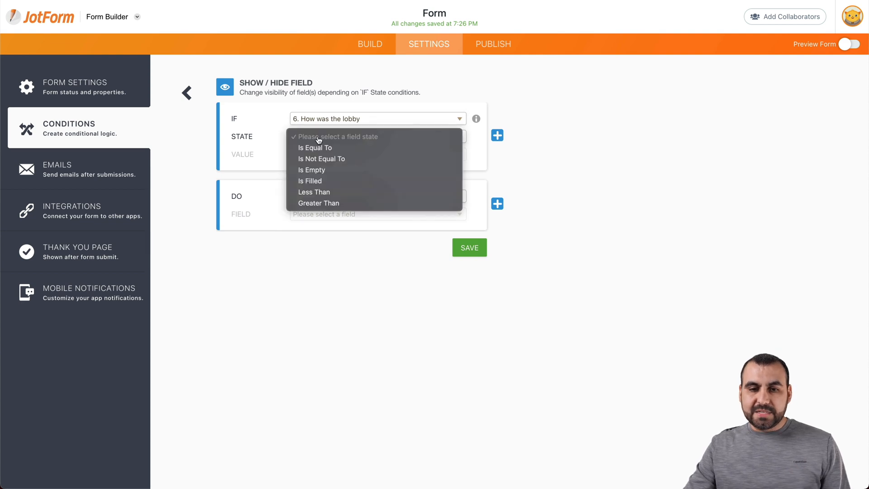
{"action": "mouse_move", "coordinate": [314, 192]}
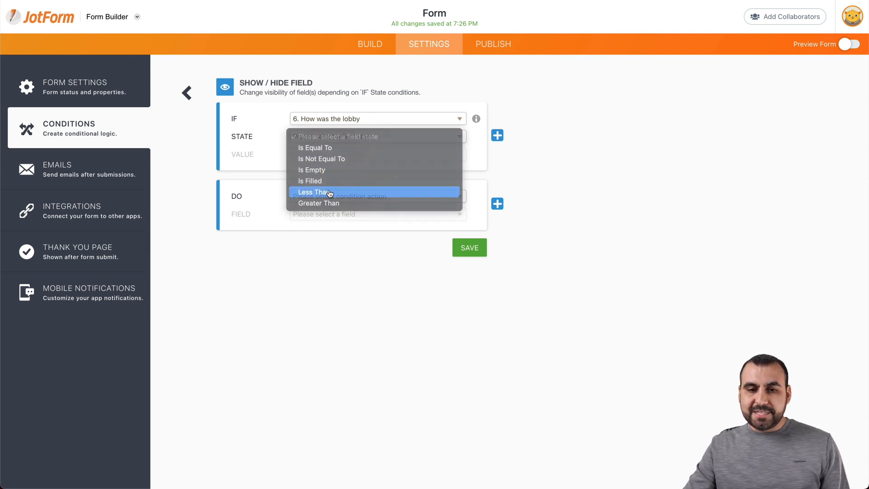
{"action": "left_click", "coordinate": [316, 192]}
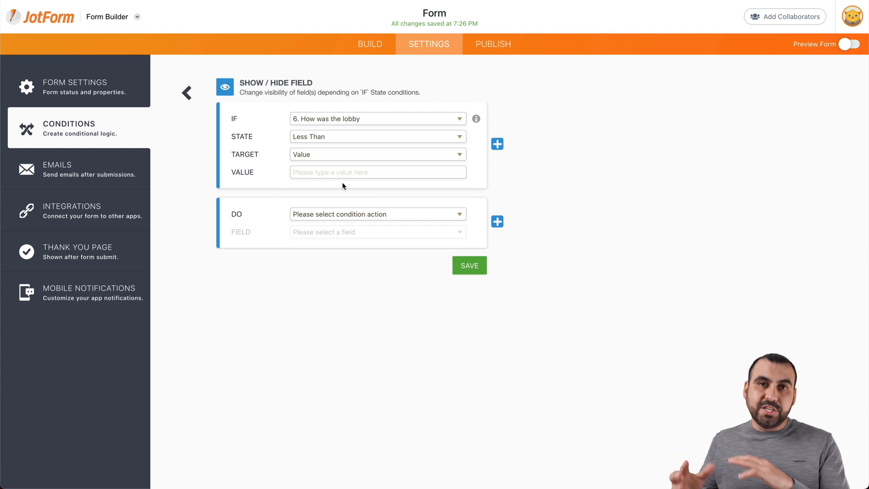
{"action": "mouse_move", "coordinate": [308, 154]}
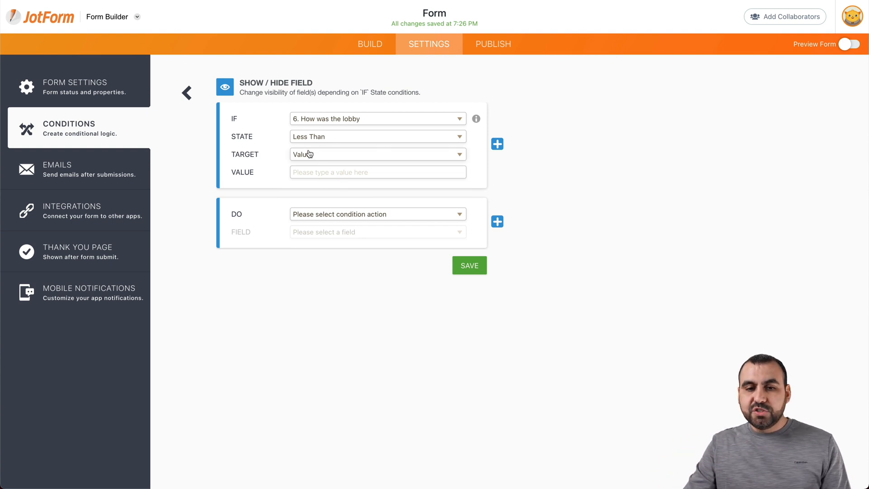
{"action": "type", "text": "5"}
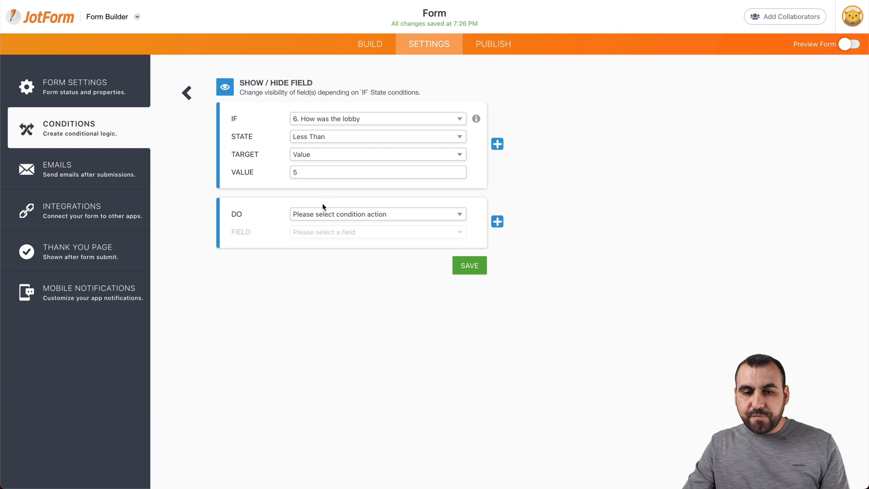
Step: Make the condition show the improvement question, and save it
{"action": "left_click", "coordinate": [377, 213]}
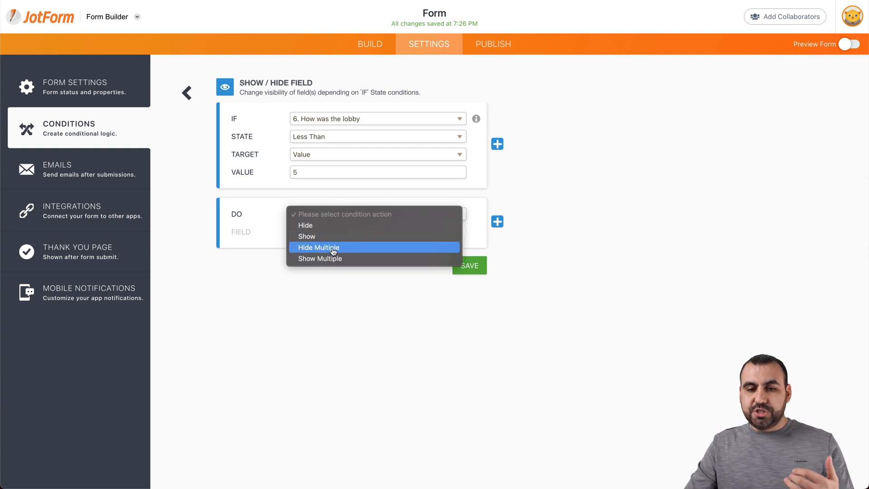
{"action": "left_click", "coordinate": [320, 258]}
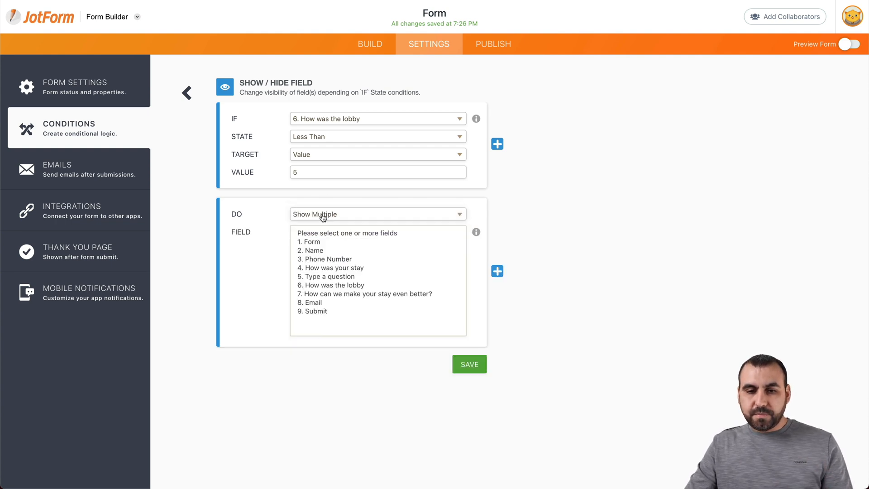
{"action": "left_click", "coordinate": [377, 214]}
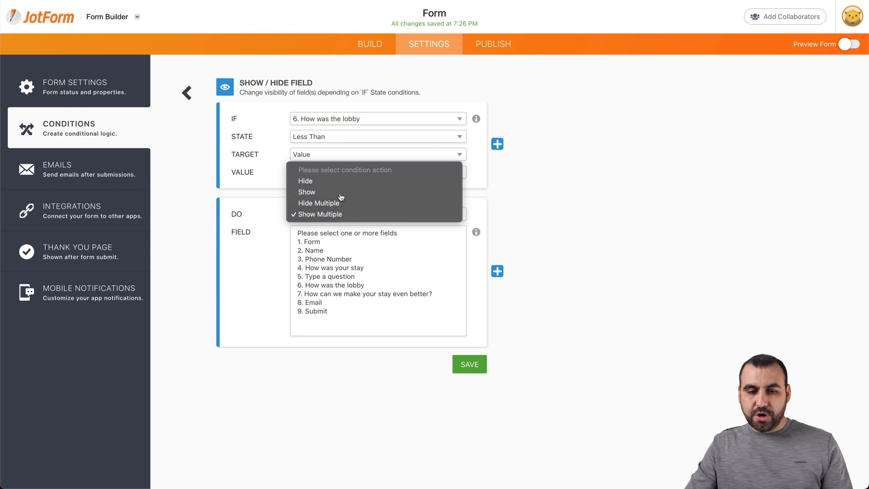
{"action": "left_click", "coordinate": [307, 192]}
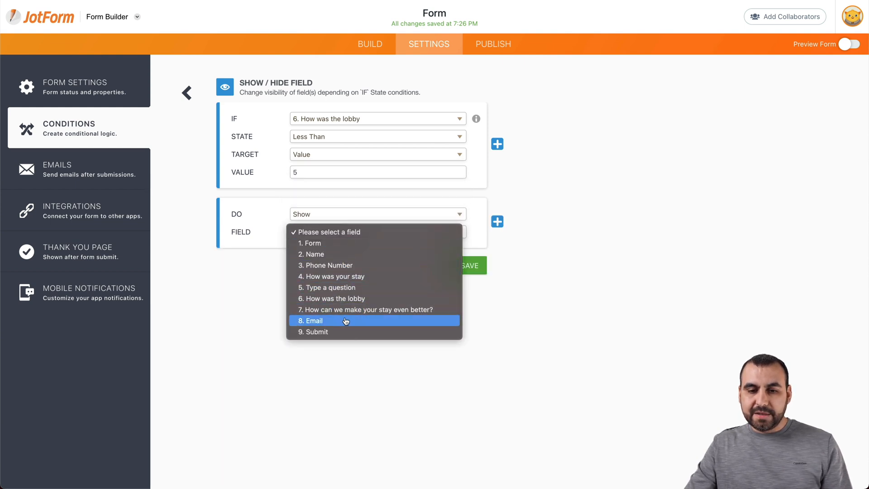
{"action": "left_click", "coordinate": [364, 309]}
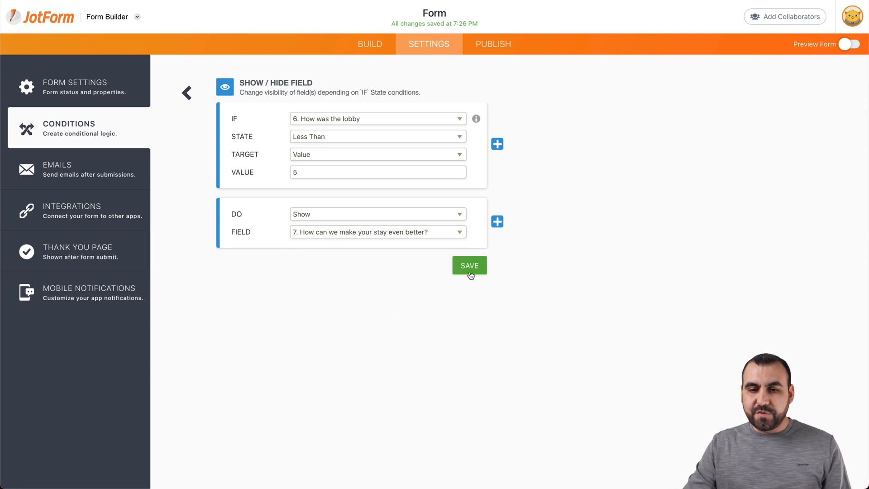
{"action": "left_click", "coordinate": [469, 265]}
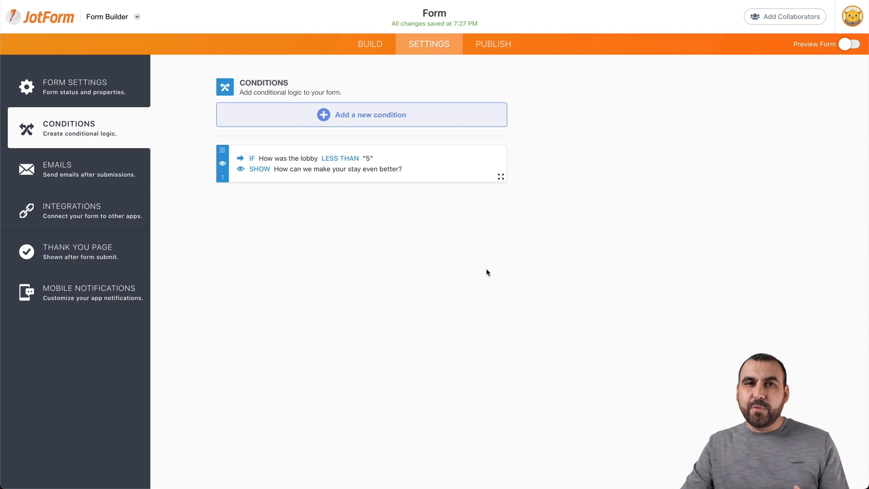
{"action": "left_click", "coordinate": [849, 43]}
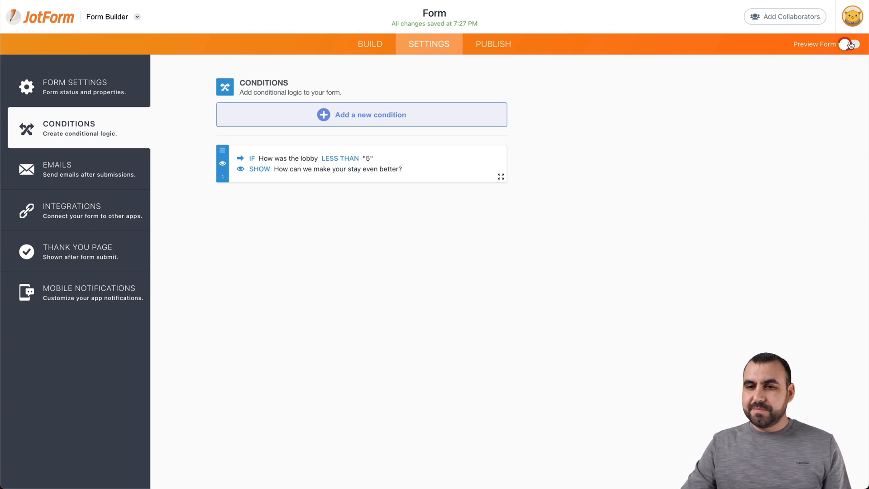
Step: Preview the form, rate the lobby 4, and confirm 'How can we make your stay even better?' appears
{"action": "left_click", "coordinate": [849, 44]}
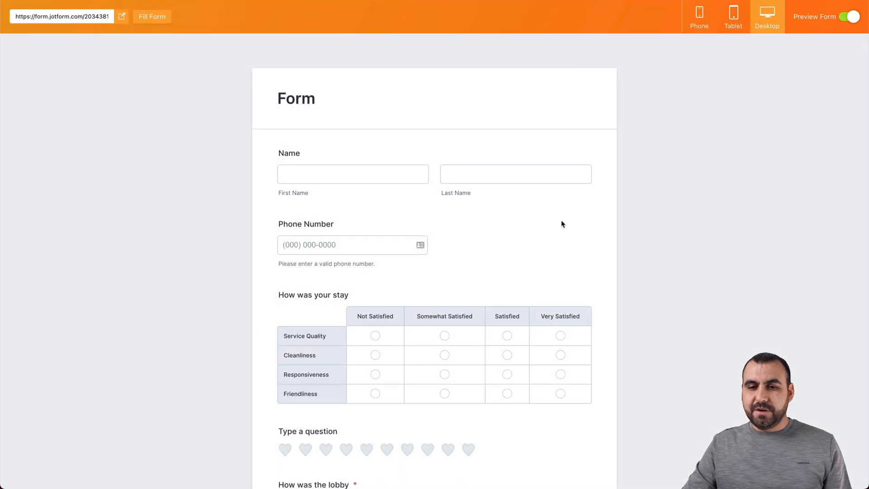
{"action": "scroll", "scroll_direction": "down", "scroll_amount": 3}
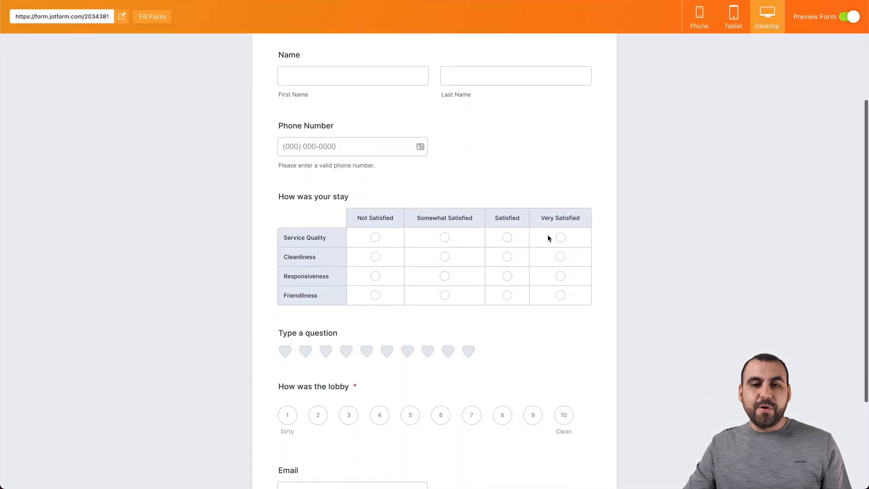
{"action": "mouse_move", "coordinate": [351, 335]}
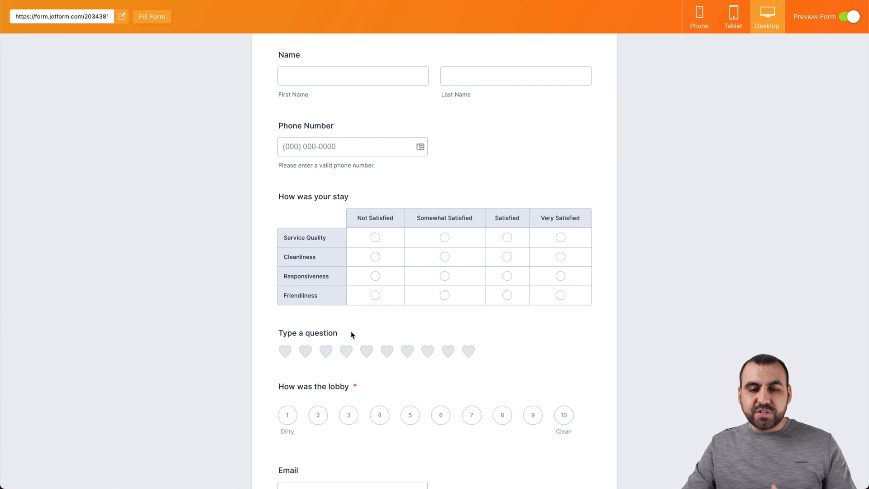
{"action": "scroll", "scroll_direction": "down", "scroll_amount": 3}
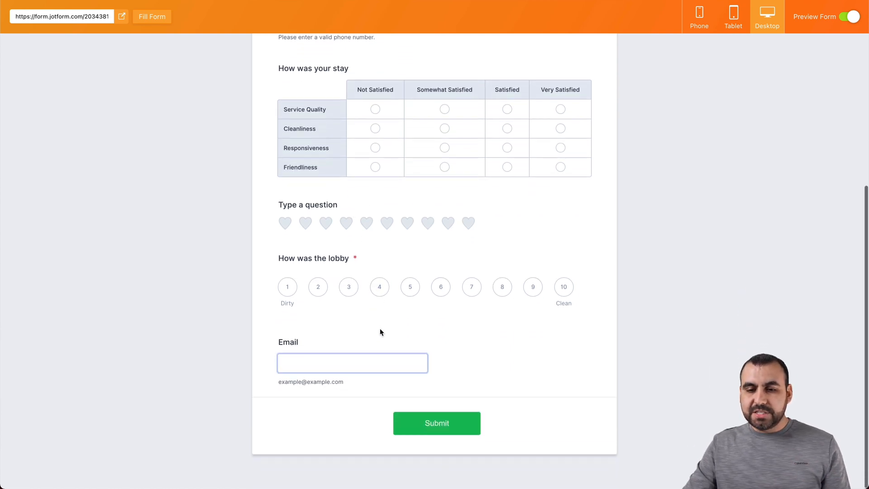
{"action": "left_click", "coordinate": [380, 286]}
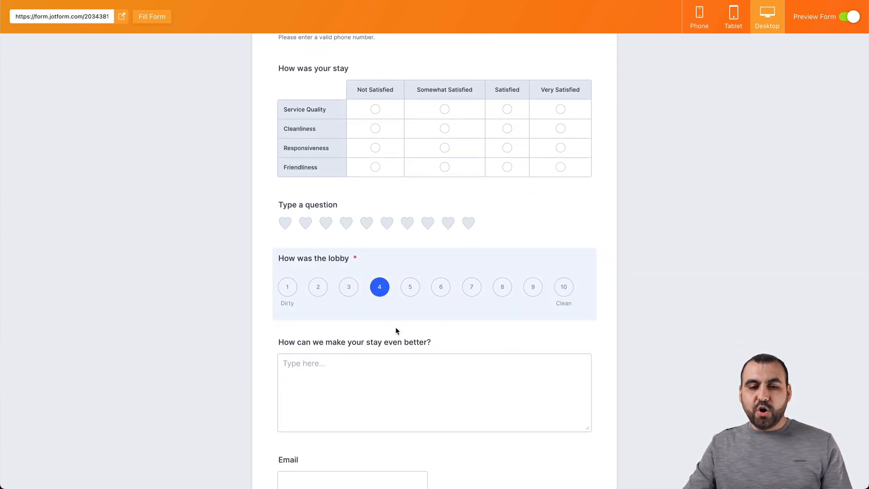
{"action": "scroll", "scroll_direction": "down", "scroll_amount": 3}
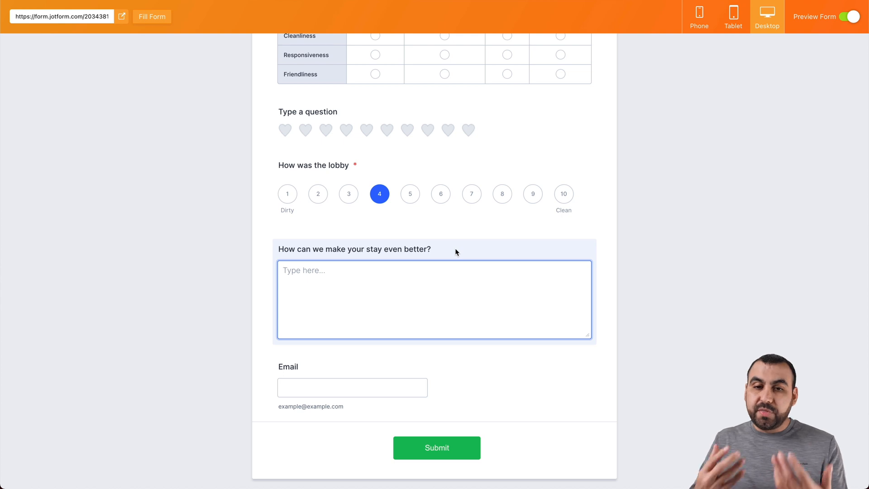
{"action": "scroll", "scroll_direction": "up", "scroll_amount": 3}
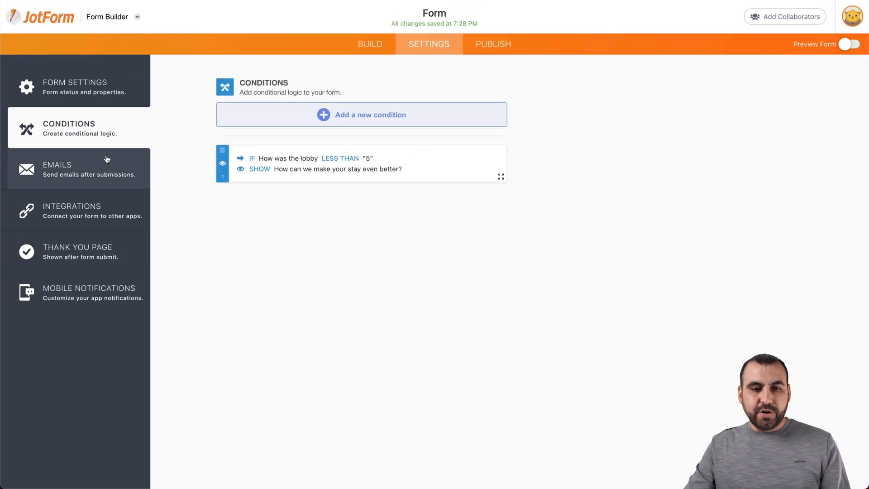
Step: Add a Change Thank You Page condition: IF How was the lobby is Less Than 5
{"action": "left_click", "coordinate": [361, 114]}
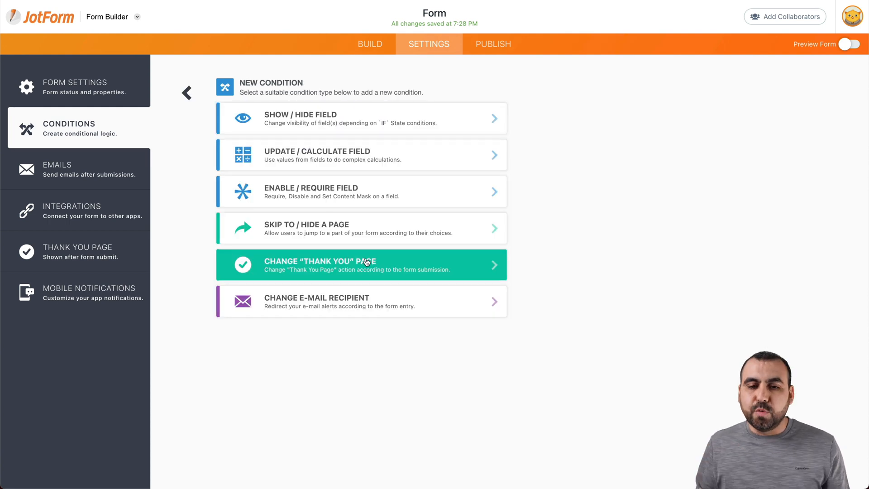
{"action": "left_click", "coordinate": [361, 264]}
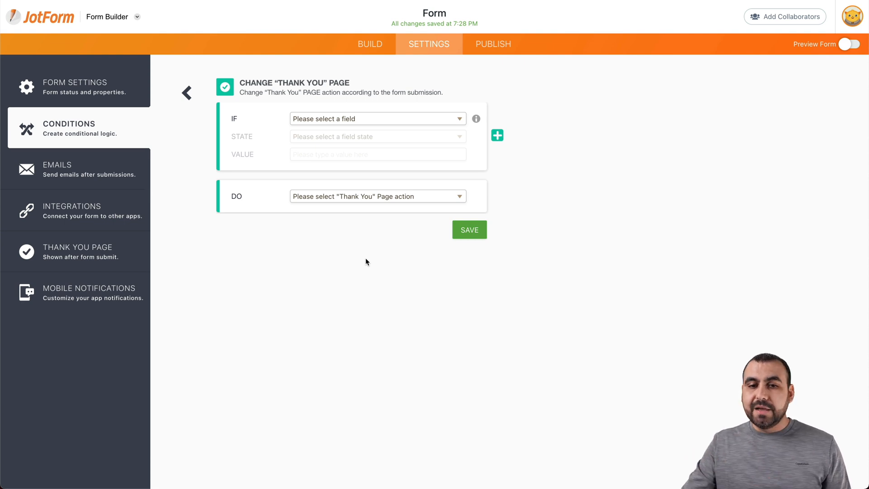
{"action": "left_click", "coordinate": [377, 119]}
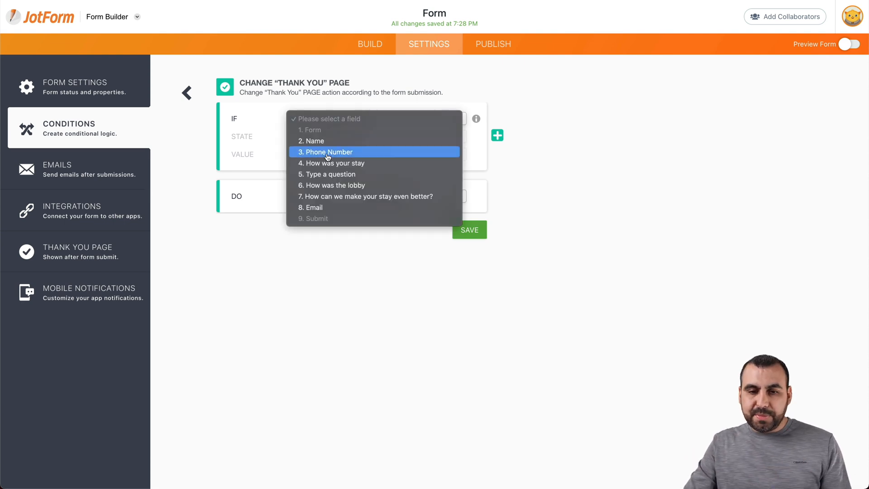
{"action": "left_click", "coordinate": [334, 185]}
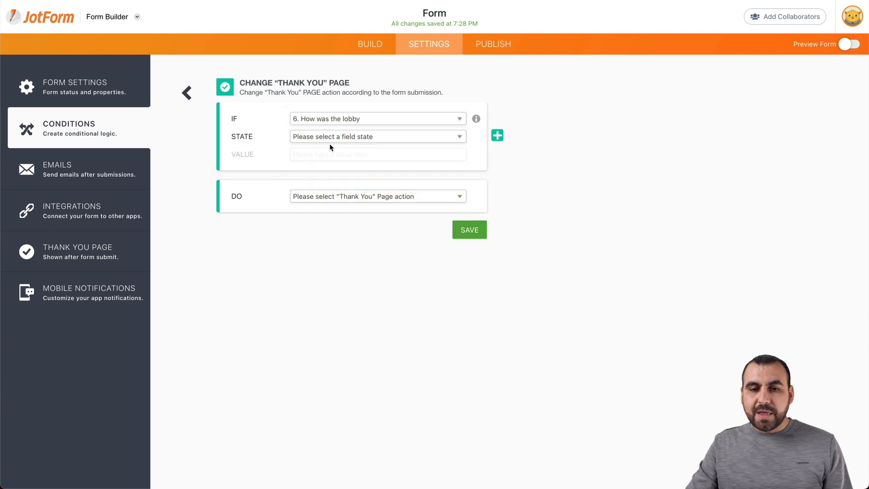
{"action": "left_click", "coordinate": [377, 136]}
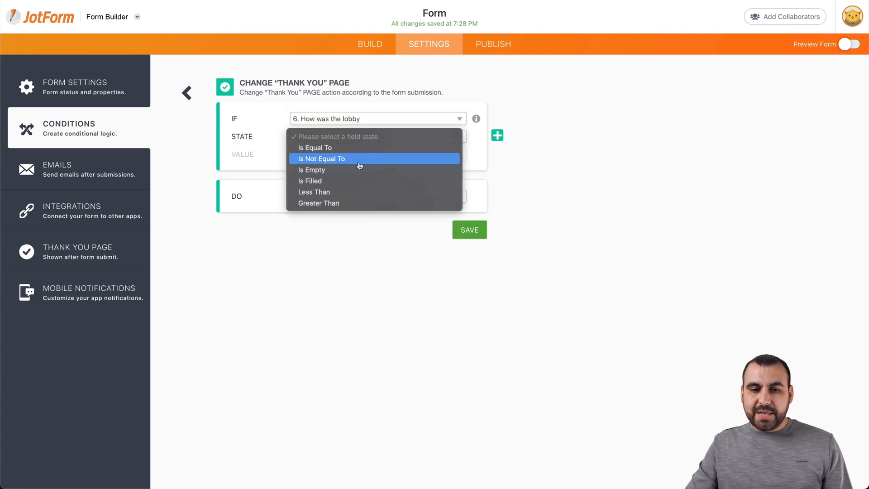
{"action": "left_click", "coordinate": [314, 192]}
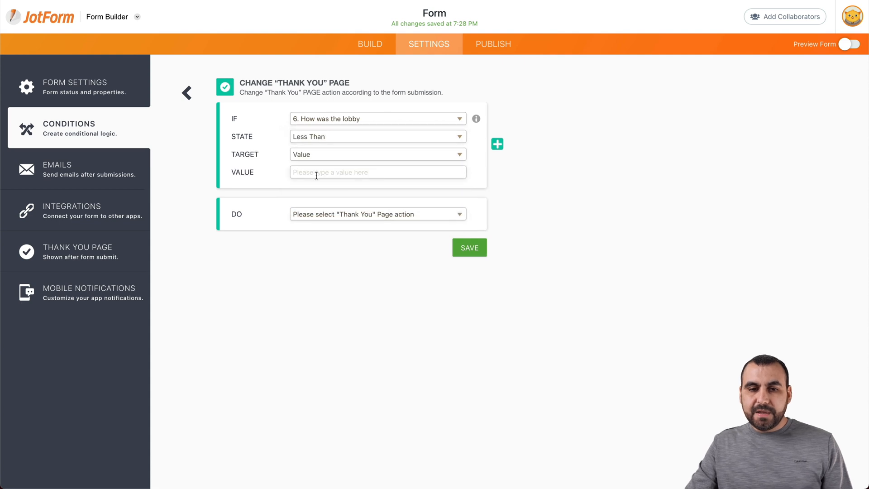
{"action": "type", "text": "5"}
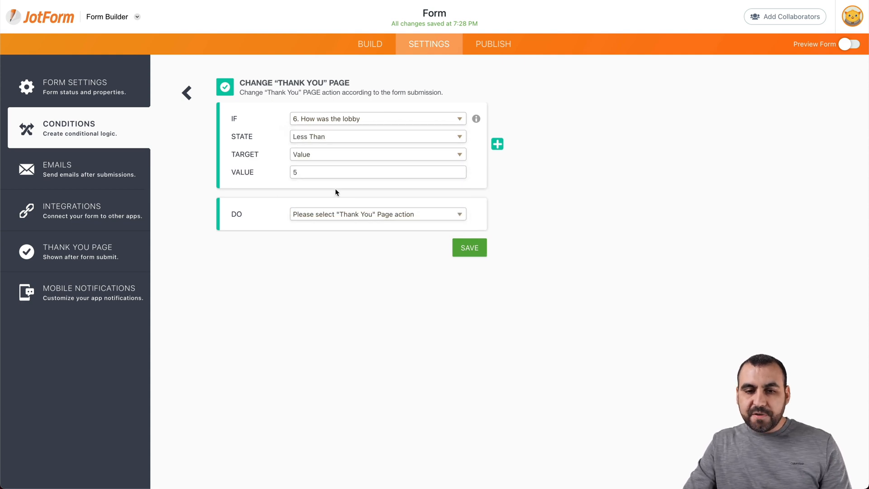
{"action": "left_click", "coordinate": [377, 215]}
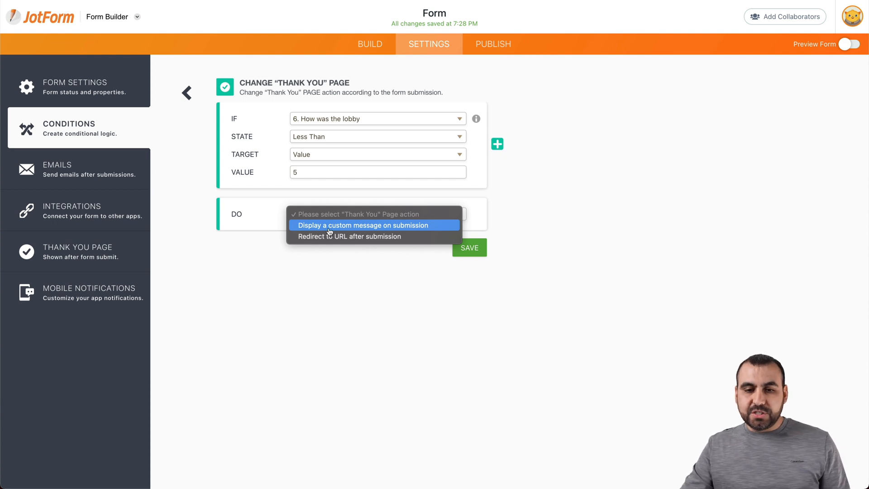
{"action": "mouse_move", "coordinate": [379, 228]}
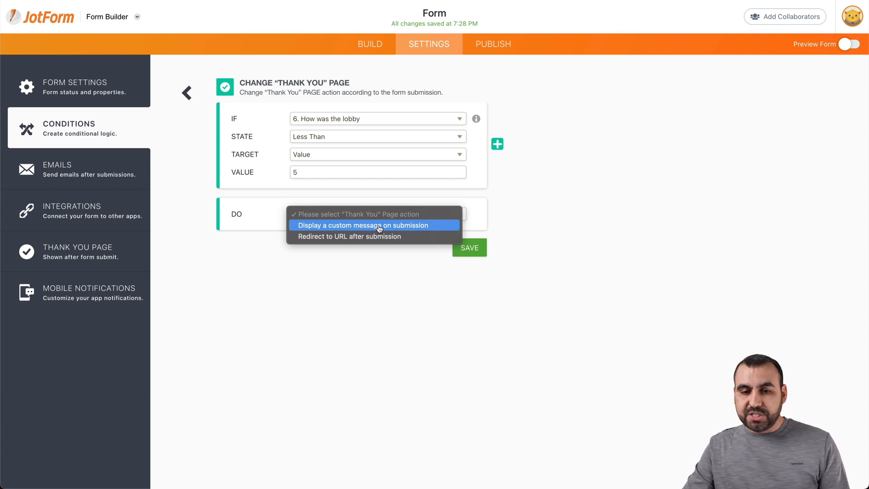
{"action": "mouse_move", "coordinate": [370, 237]}
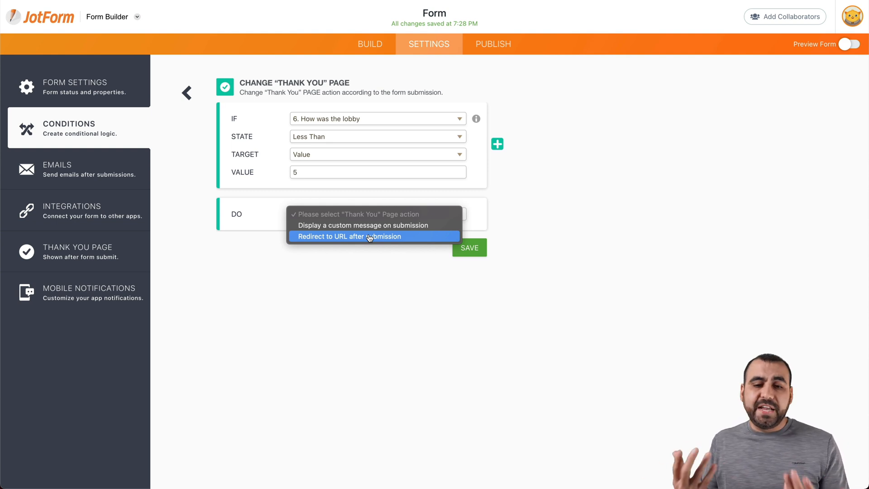
{"action": "mouse_move", "coordinate": [357, 225]}
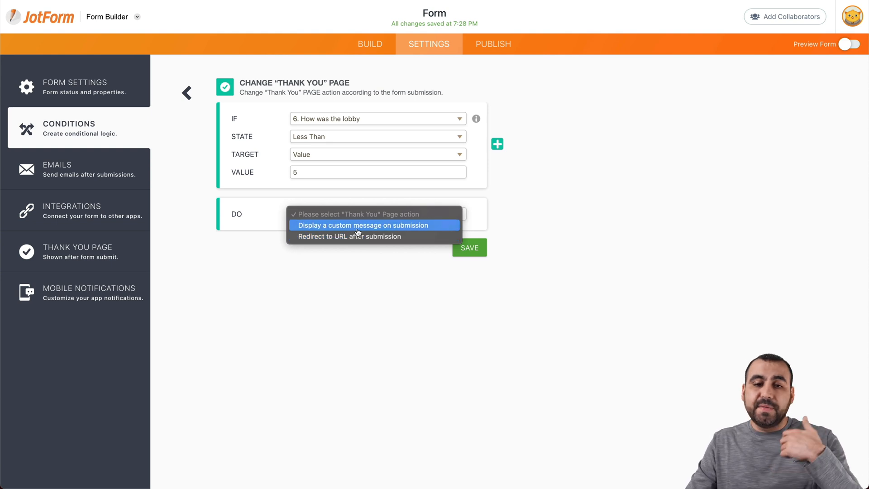
{"action": "mouse_move", "coordinate": [345, 230]}
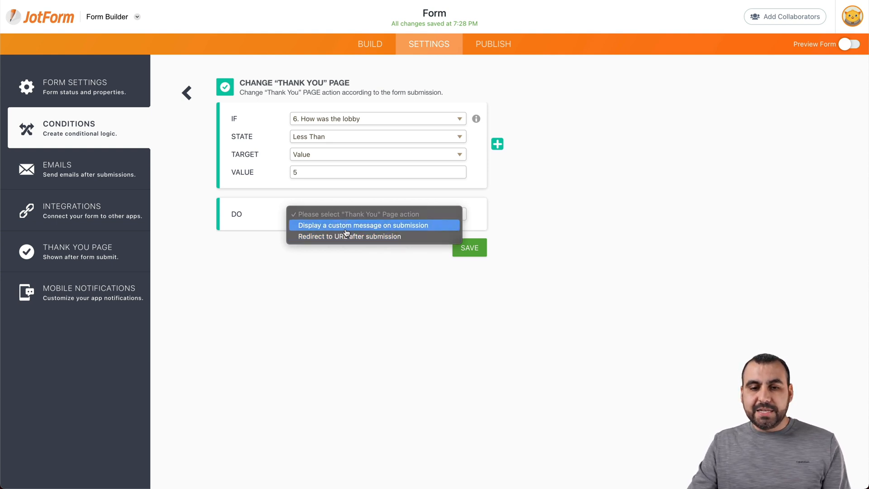
Step: Set the action to a custom submission message headed 'We are sorry!' and save the condition
{"action": "left_click", "coordinate": [363, 225]}
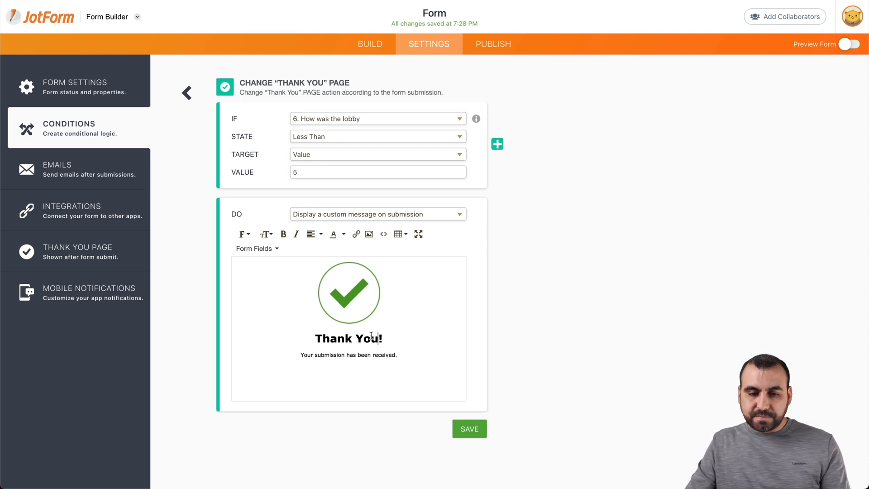
{"action": "type", "text": "We are sorry!"}
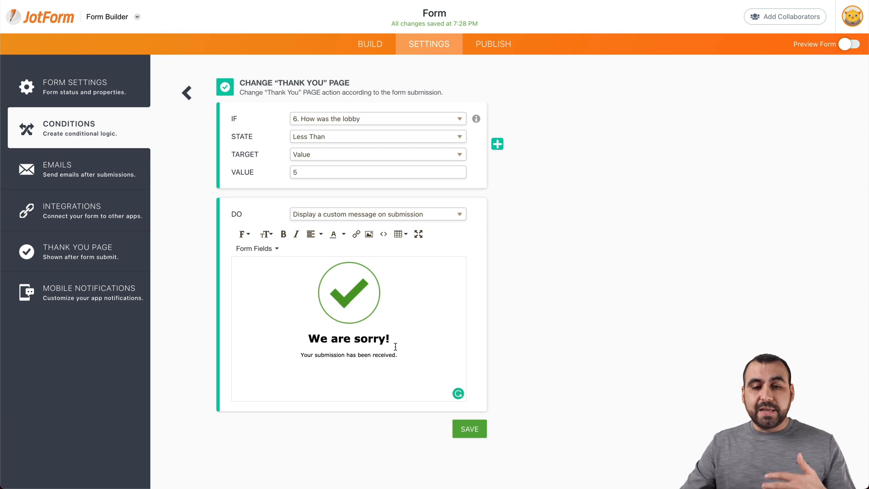
{"action": "left_click", "coordinate": [468, 429]}
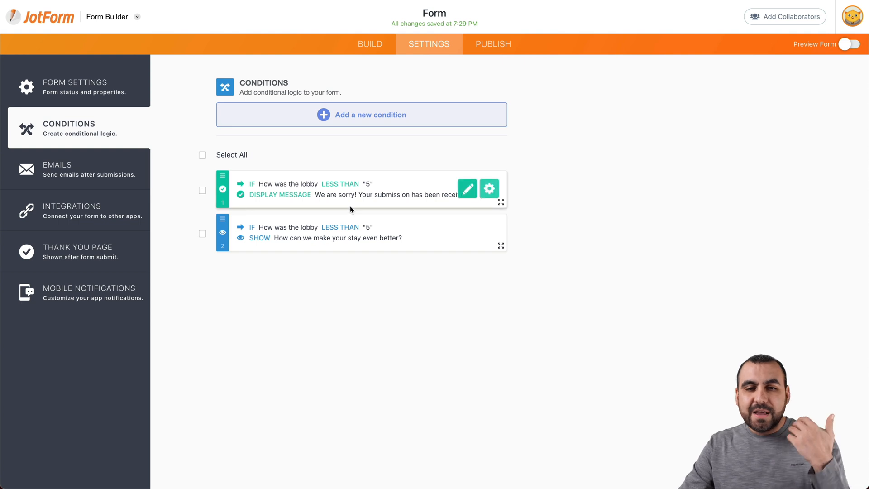
Step: Return to Build, then go to Publish to view the Quick Share direct link
{"action": "left_click", "coordinate": [370, 44]}
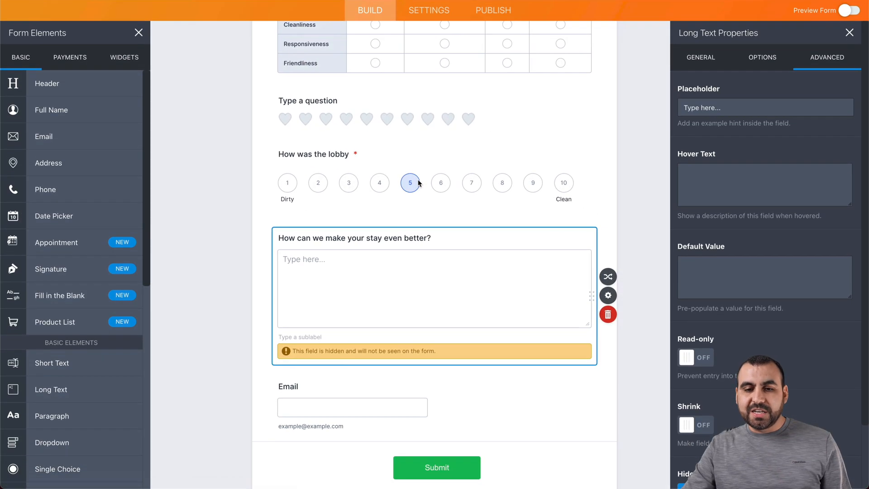
{"action": "scroll", "scroll_direction": "up", "scroll_amount": 3}
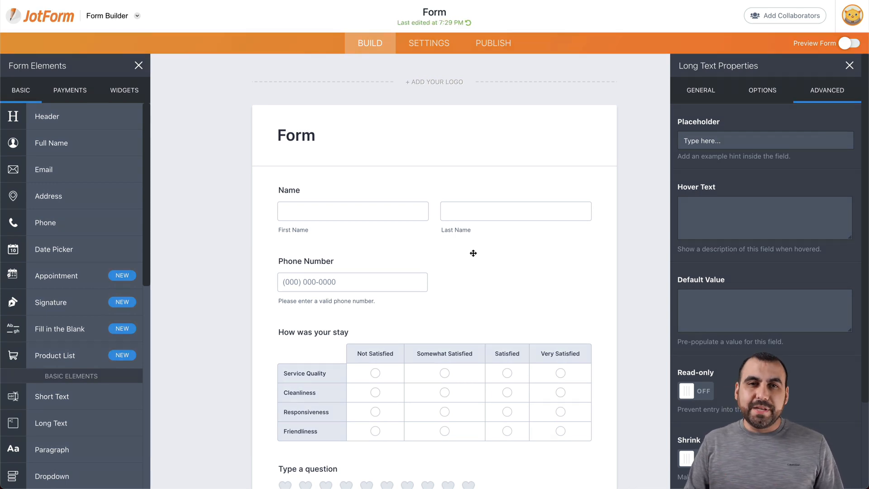
{"action": "mouse_move", "coordinate": [487, 56]}
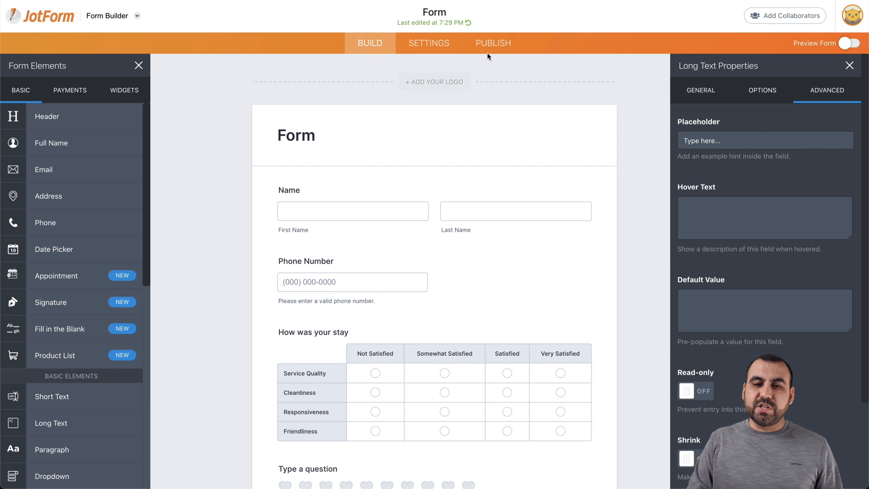
{"action": "left_click", "coordinate": [492, 43]}
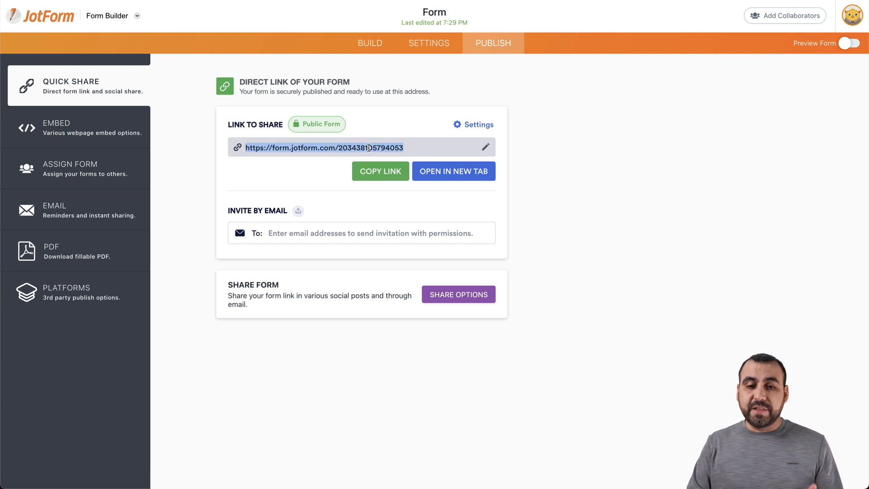
Step: Browse the Invite by Email and Embed options, then show the Platforms publishing tiles
{"action": "left_click", "coordinate": [360, 232]}
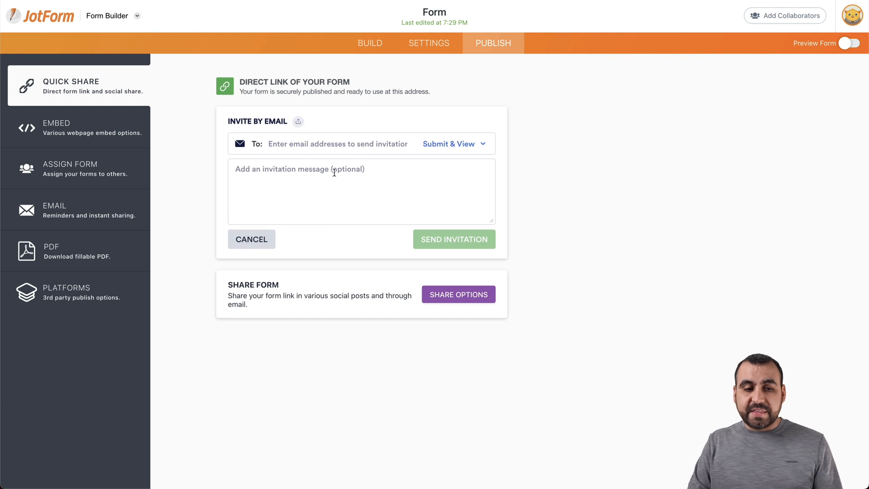
{"action": "left_click", "coordinate": [77, 127]}
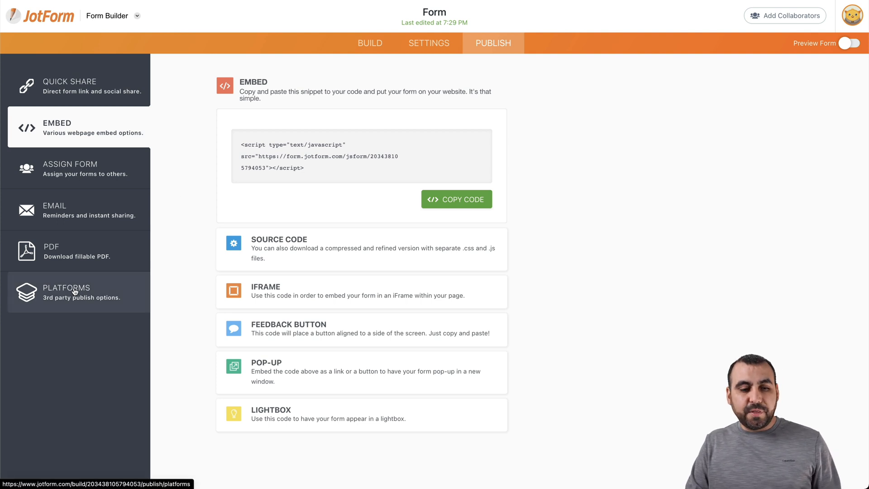
{"action": "left_click", "coordinate": [66, 292]}
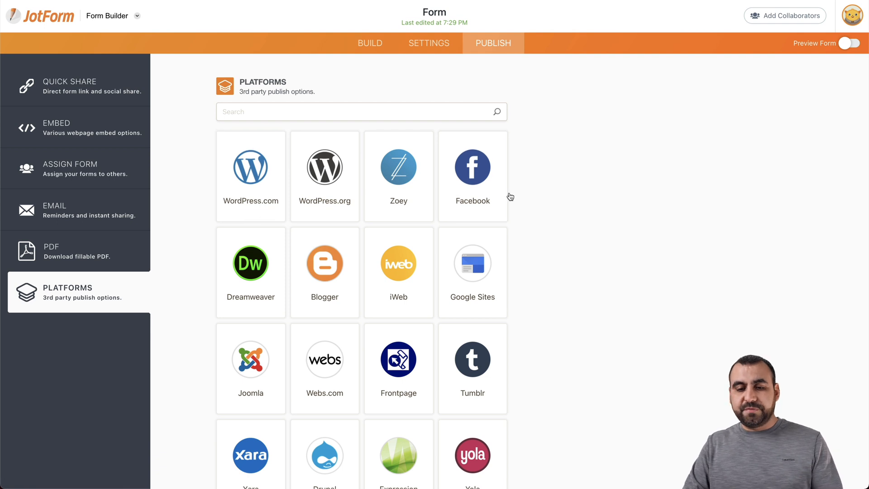
{"action": "scroll", "scroll_direction": "up", "scroll_amount": 3}
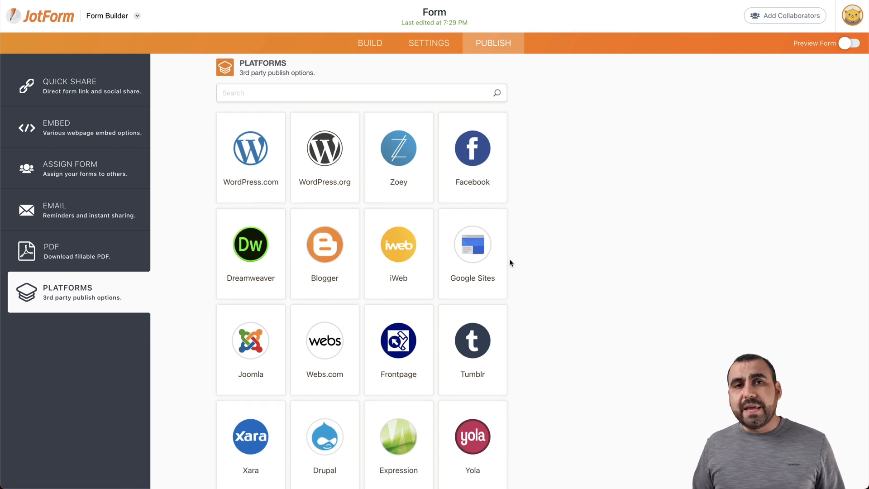